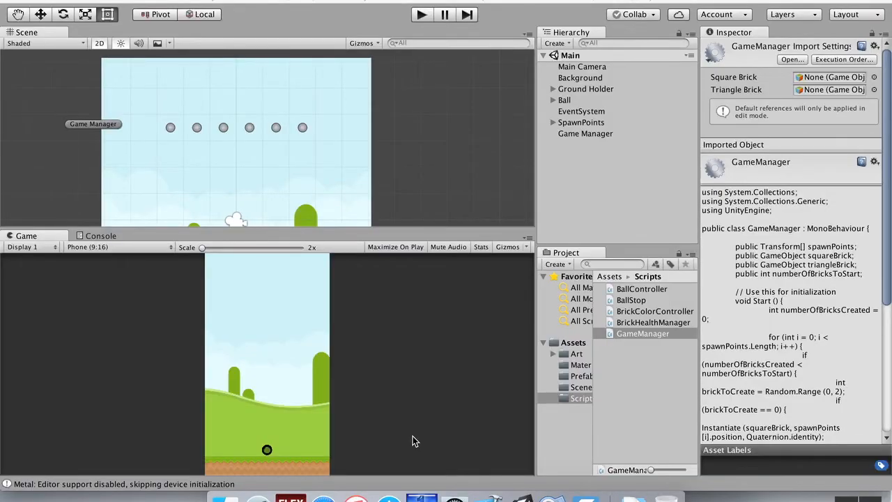
# Play and stop the game in Unity to test brick spawning.
pyautogui.click(643, 333)
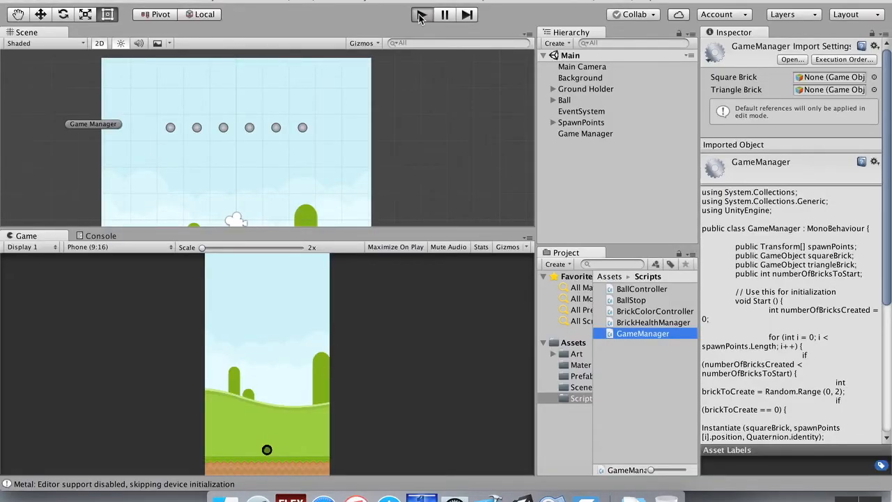
pyautogui.click(421, 14)
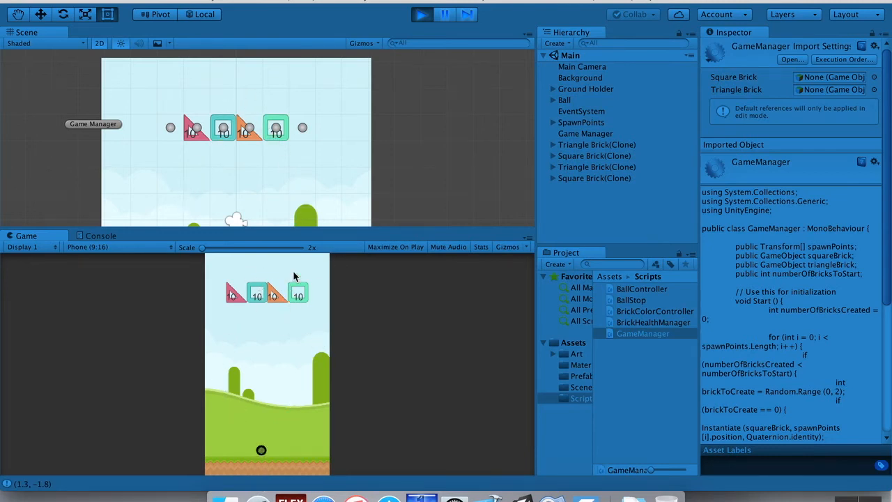
pyautogui.moveTo(251, 333)
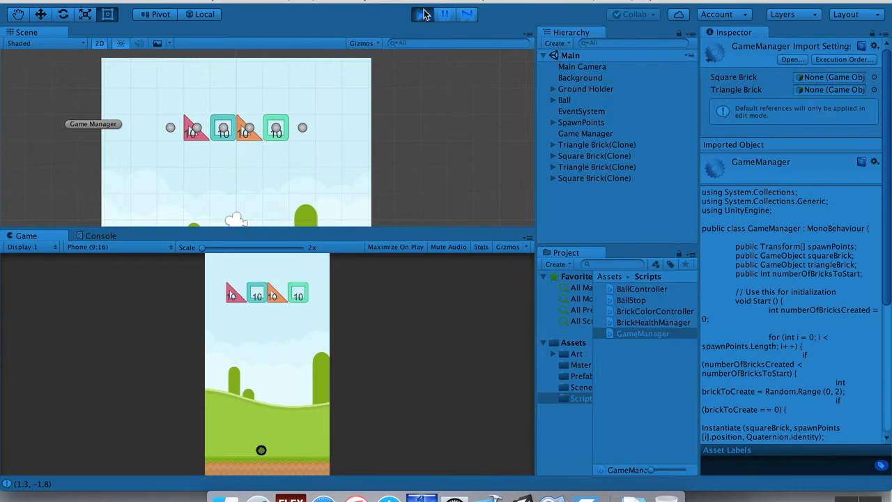
pyautogui.click(420, 13)
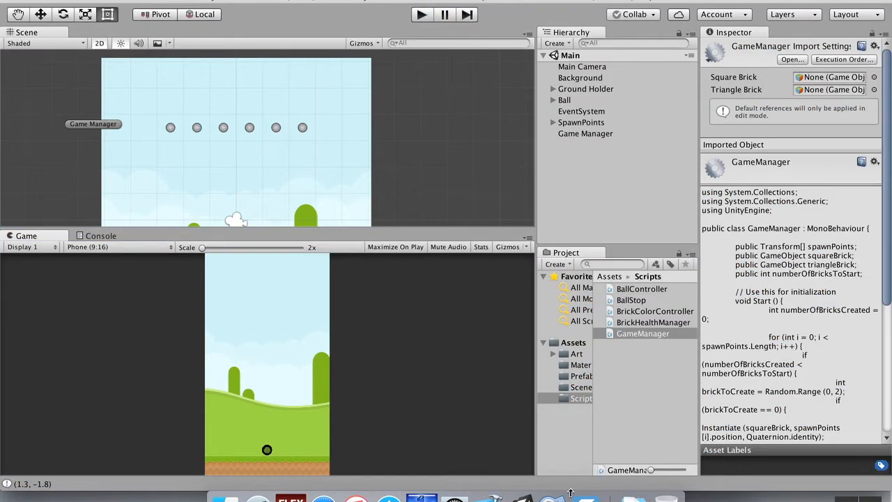
pyautogui.click(642, 333)
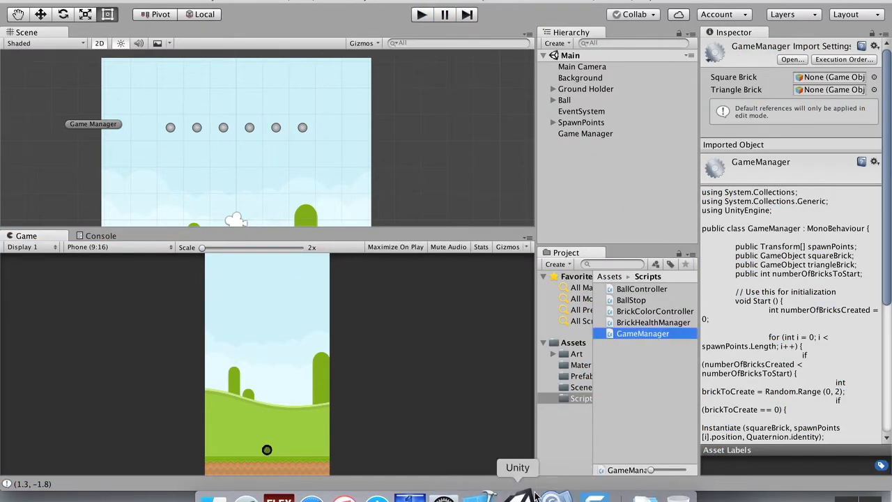
# Change GameManager's Random.Range (0, 2) upper bound to 5 in MonoDevelop.
pyautogui.click(552, 496)
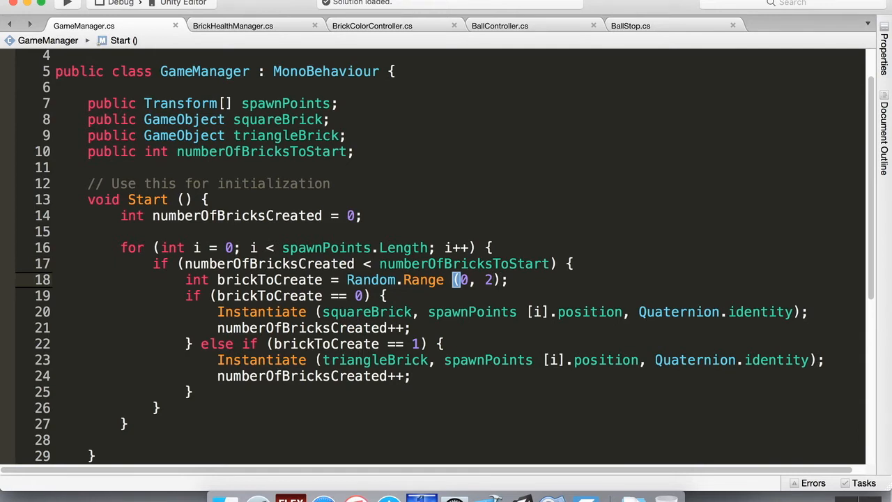
pyautogui.press('Backspace')
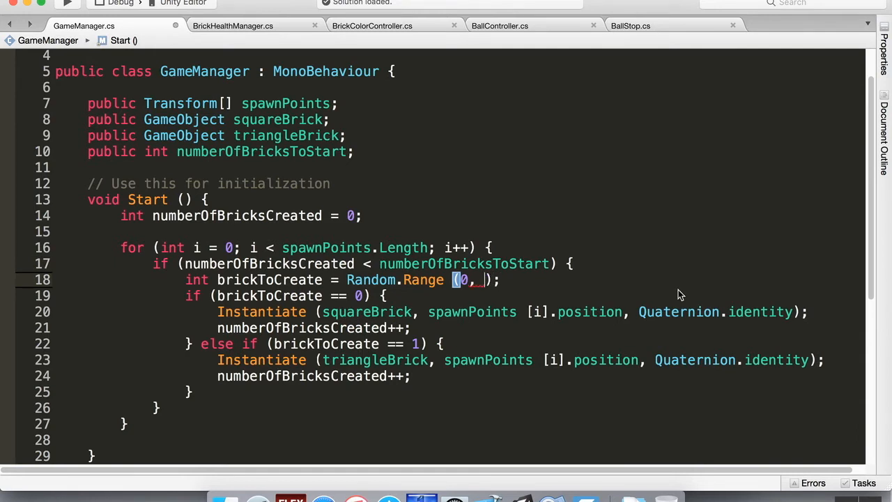
pyautogui.write('5')
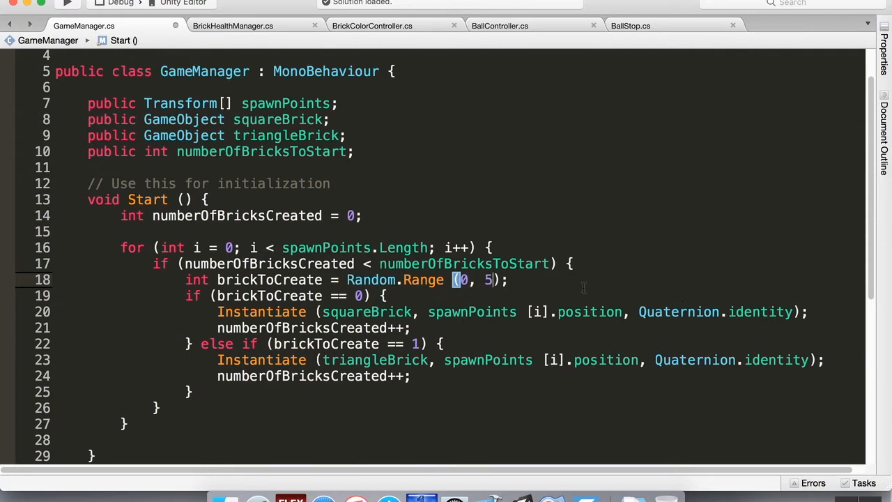
pyautogui.moveTo(571, 291)
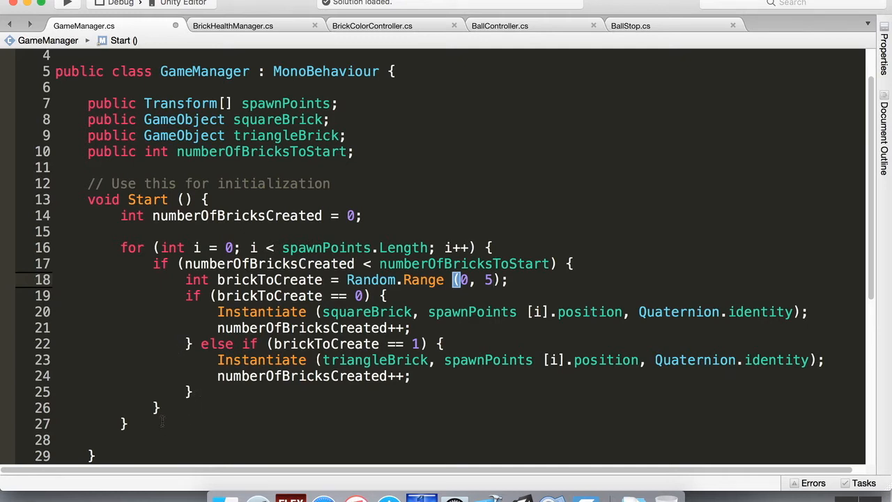
pyautogui.moveTo(333, 427)
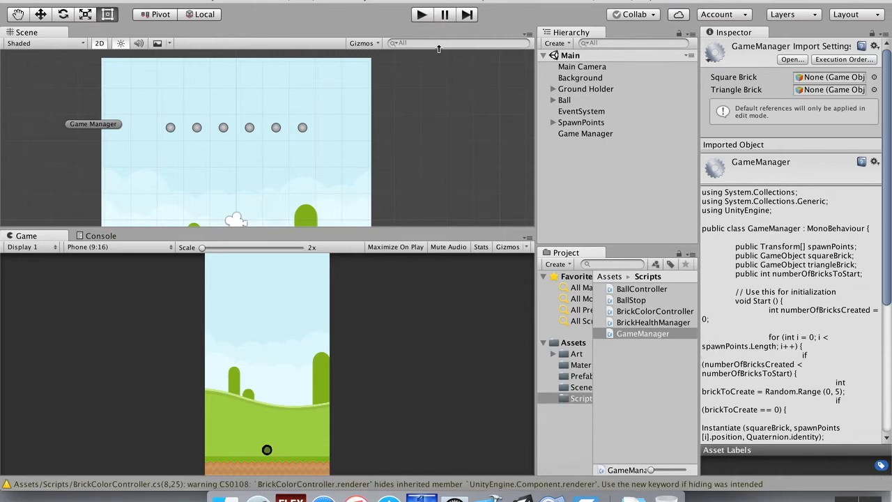
pyautogui.click(421, 14)
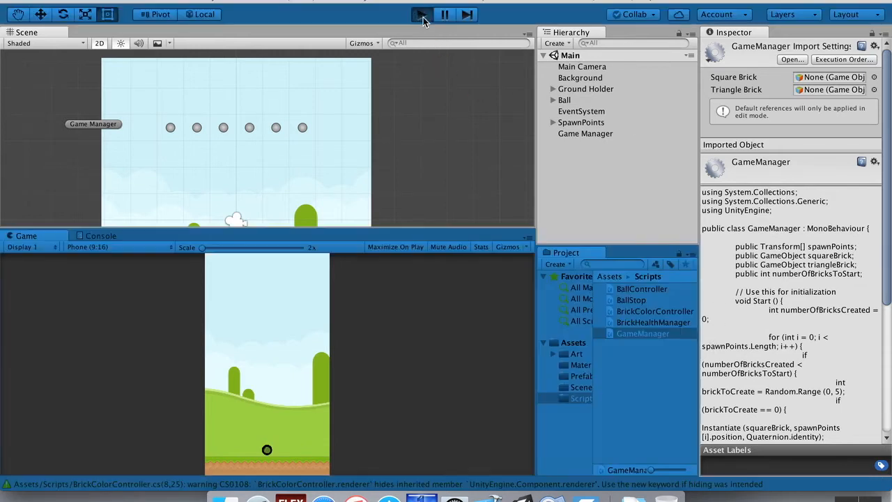
pyautogui.click(421, 14)
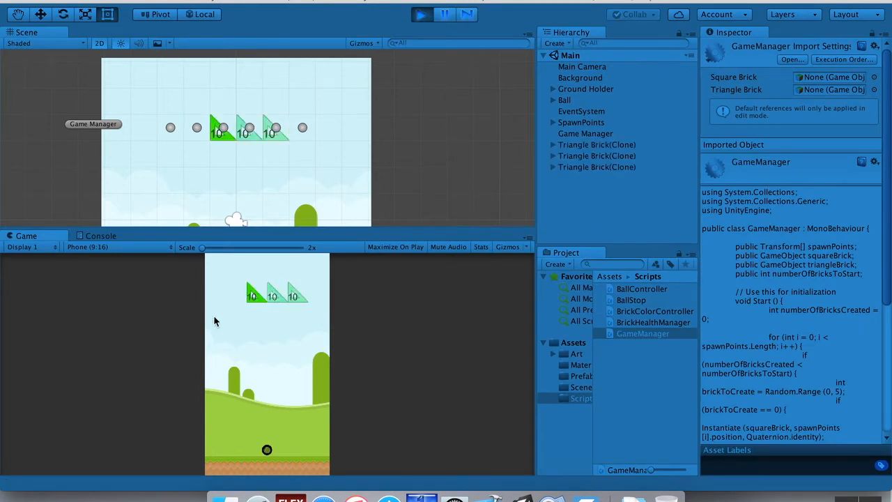
pyautogui.click(421, 14)
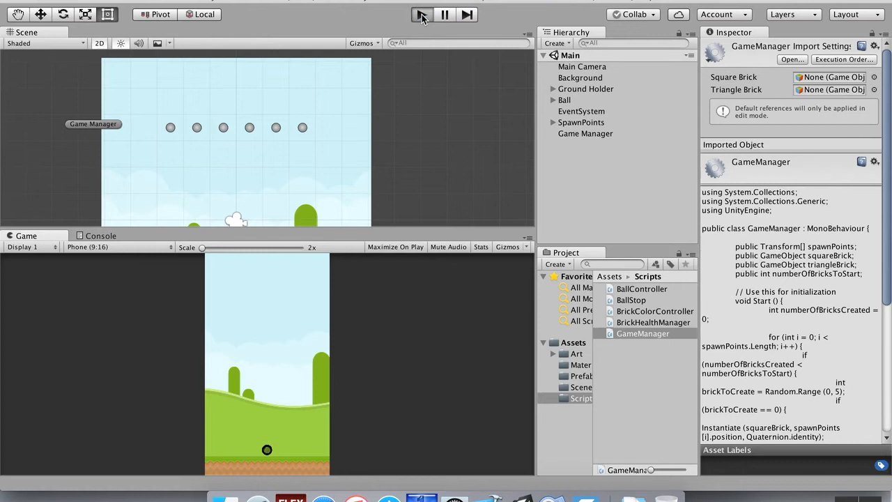
pyautogui.click(421, 14)
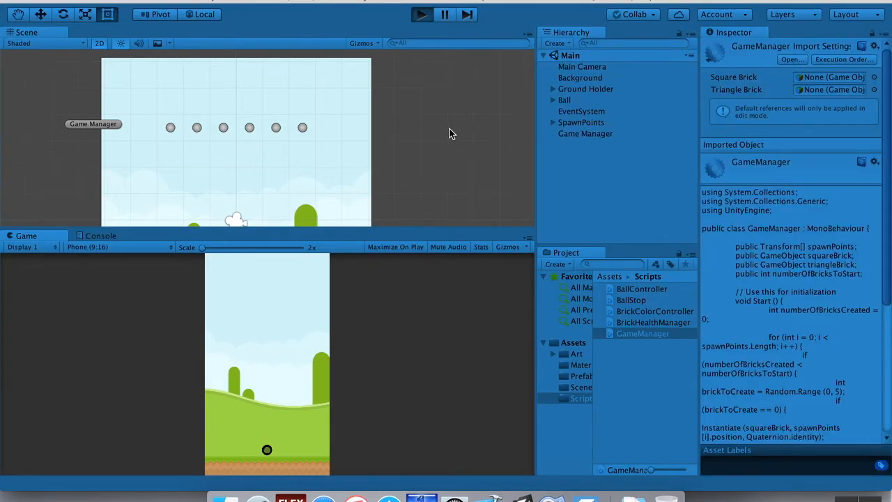
pyautogui.click(420, 14)
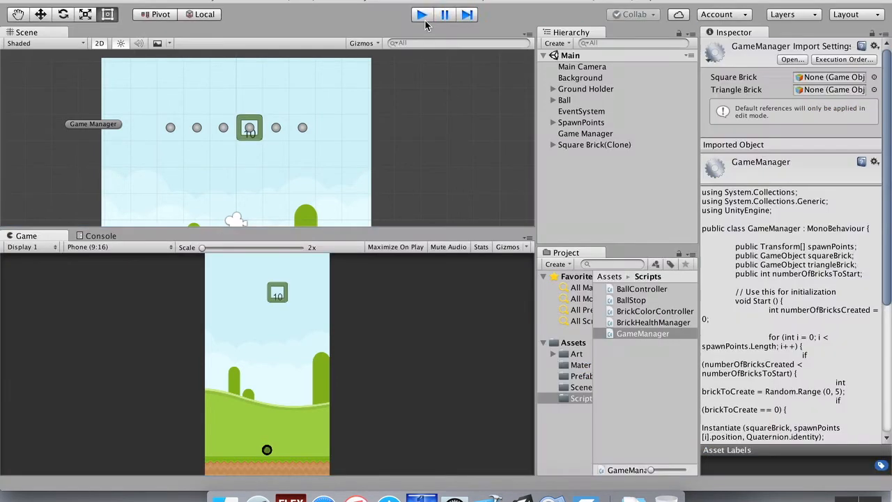
pyautogui.click(421, 14)
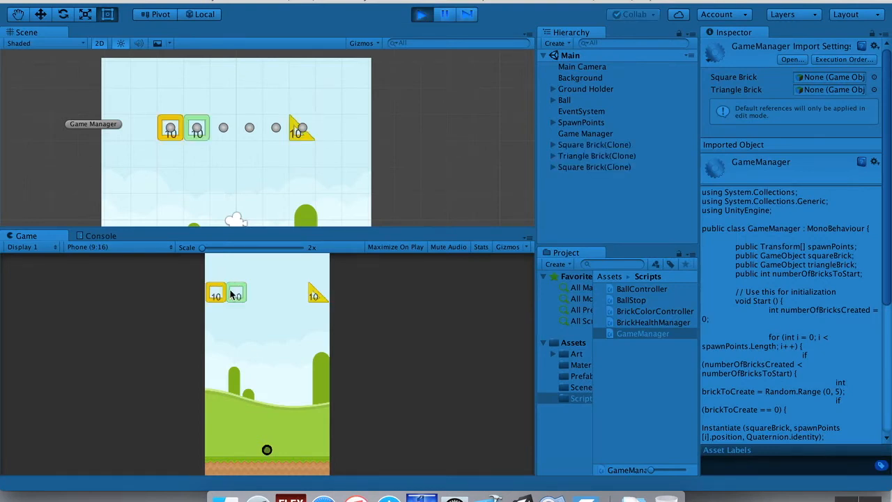
pyautogui.click(421, 14)
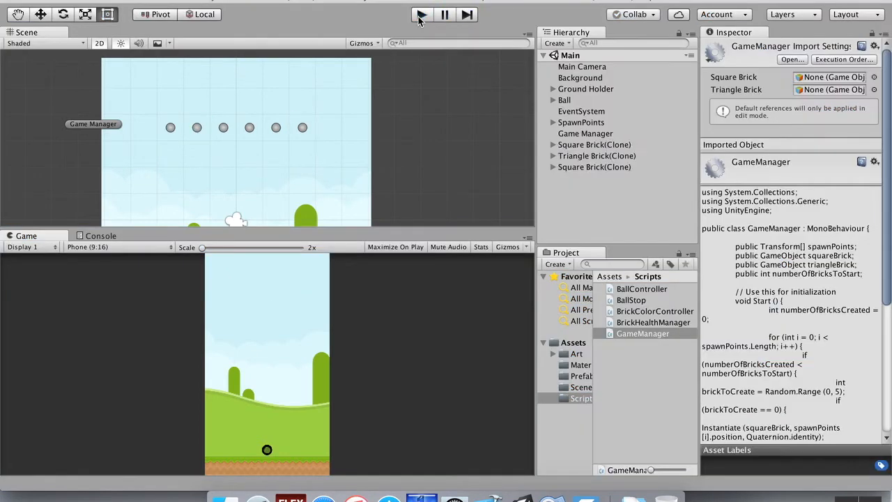
pyautogui.click(421, 14)
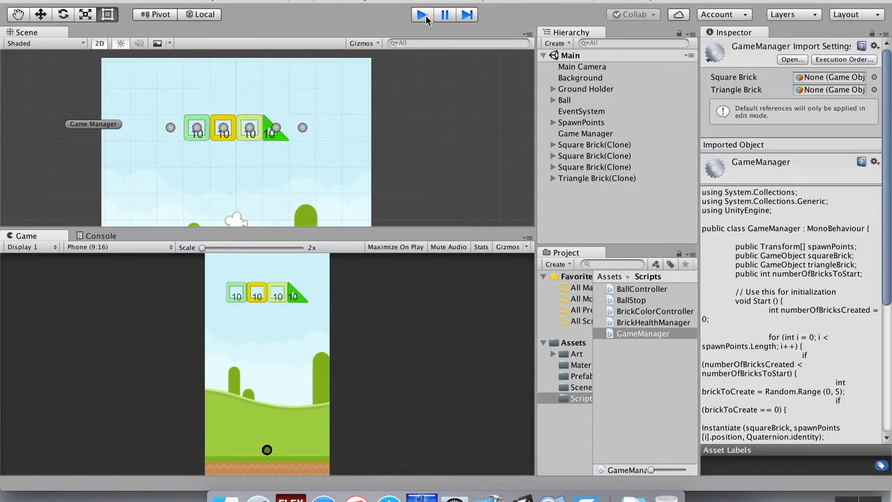
pyautogui.click(421, 13)
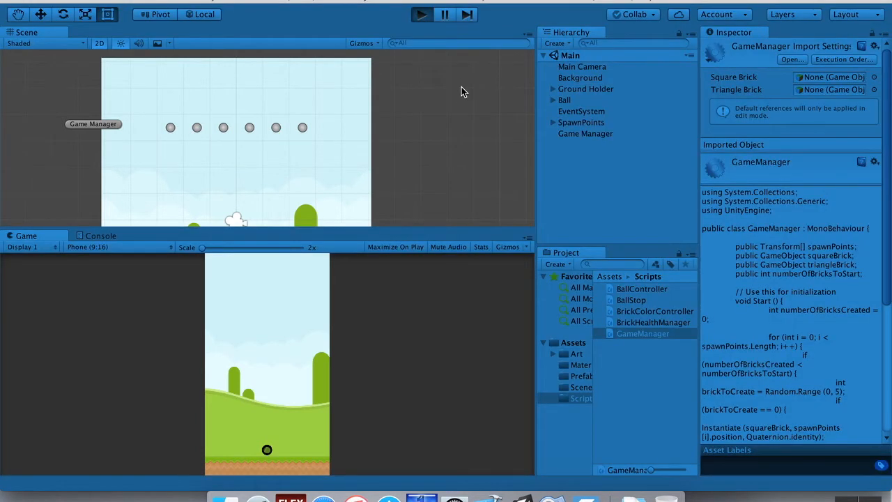
pyautogui.click(420, 14)
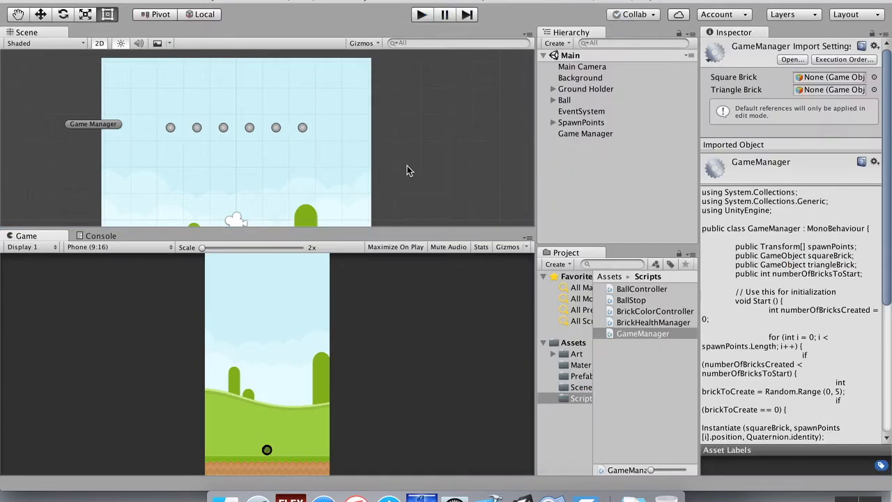
pyautogui.moveTo(392, 242)
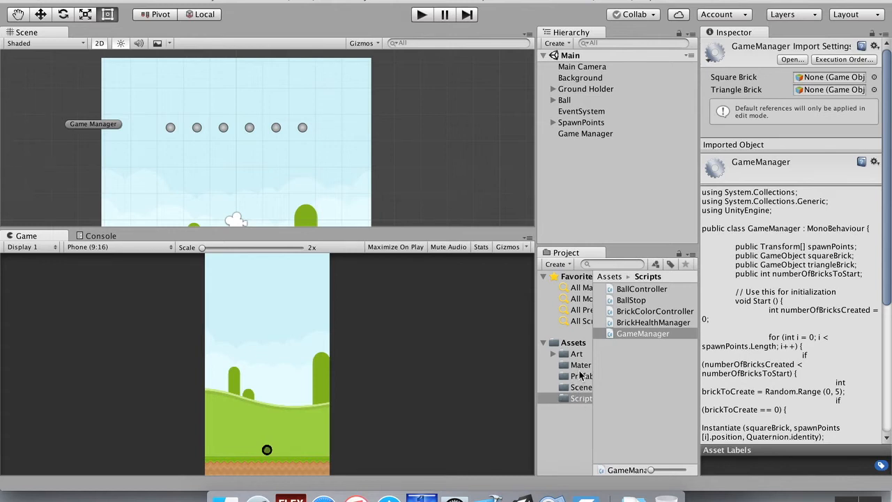
# Drag Square Brick and Triangle Brick prefabs from Assets > Prefabs into the scene, side by side.
pyautogui.click(581, 375)
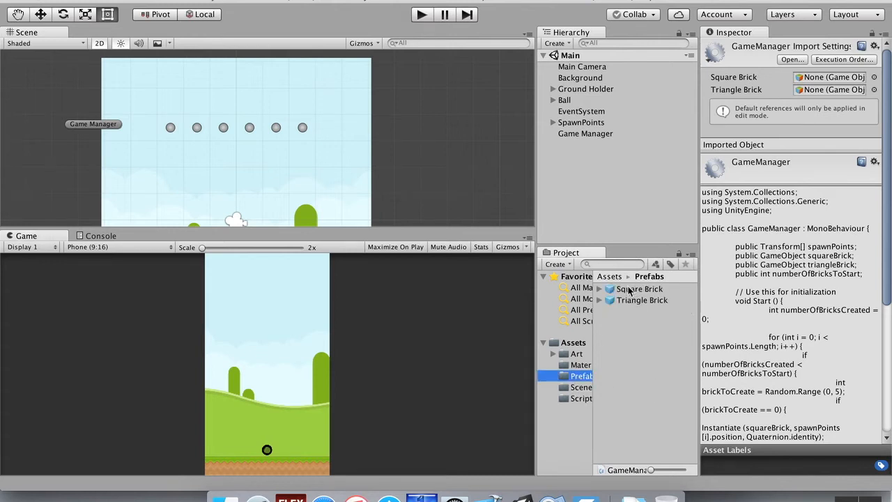
pyautogui.click(638, 288)
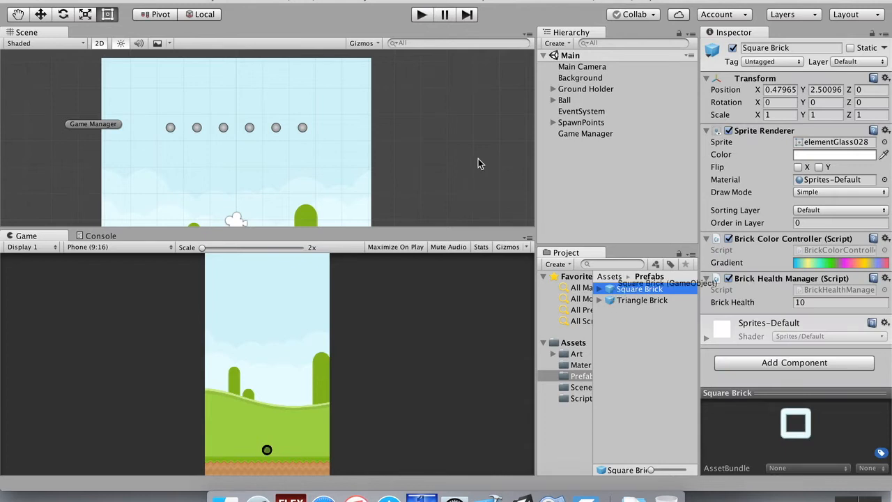
pyautogui.moveTo(639, 288); pyautogui.dragTo(392, 128)
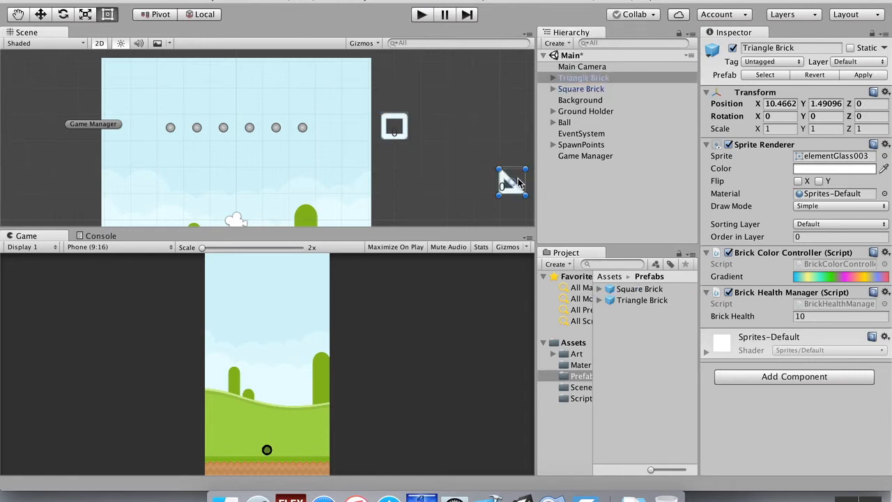
pyautogui.moveTo(512, 184); pyautogui.dragTo(443, 127)
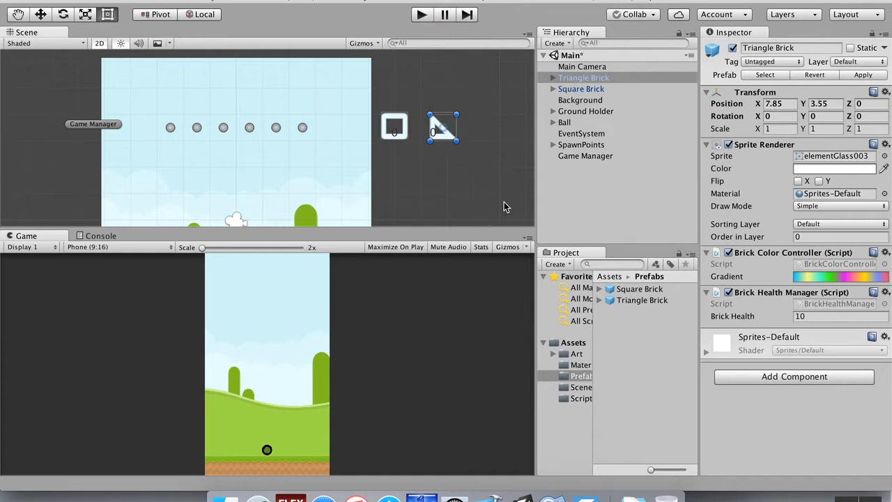
pyautogui.click(581, 89)
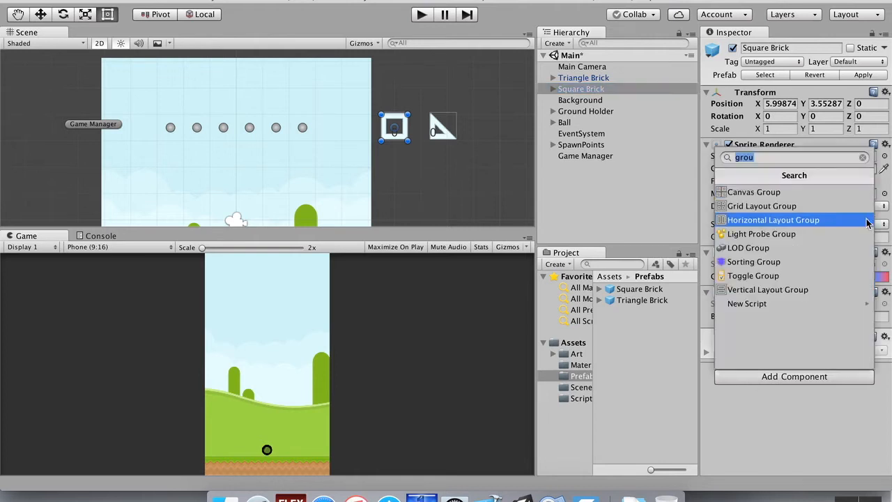
# Add a Box Collider 2D from Physics 2D to the Square Brick and expand it.
pyautogui.click(862, 157)
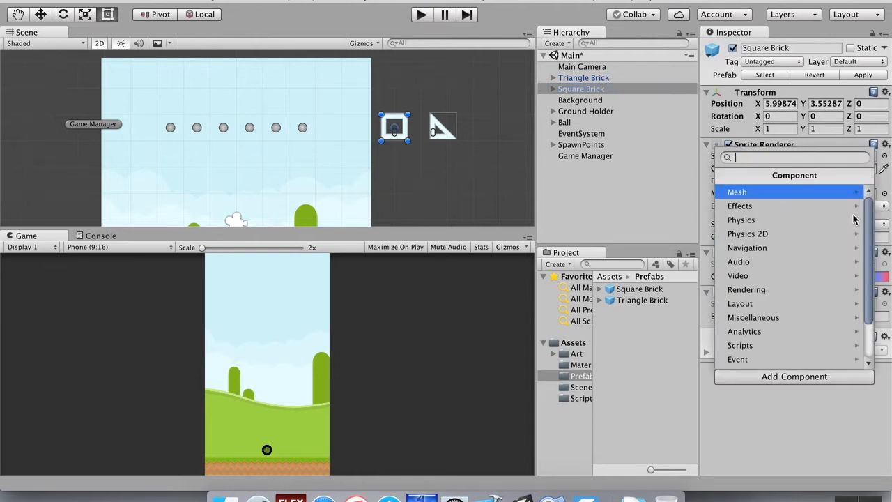
pyautogui.click(747, 233)
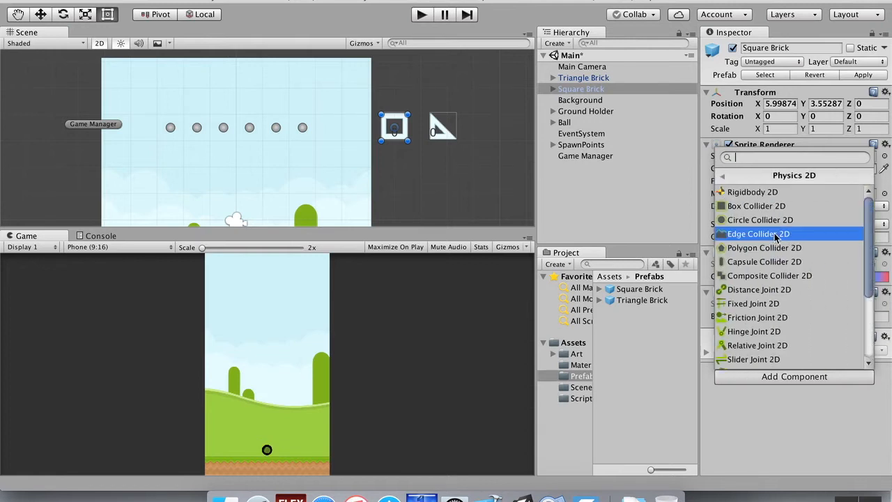
pyautogui.click(756, 205)
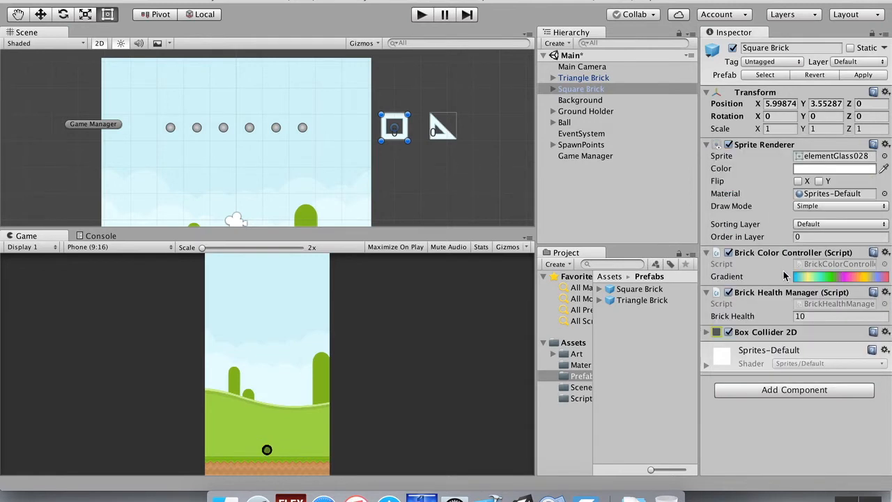
pyautogui.click(705, 331)
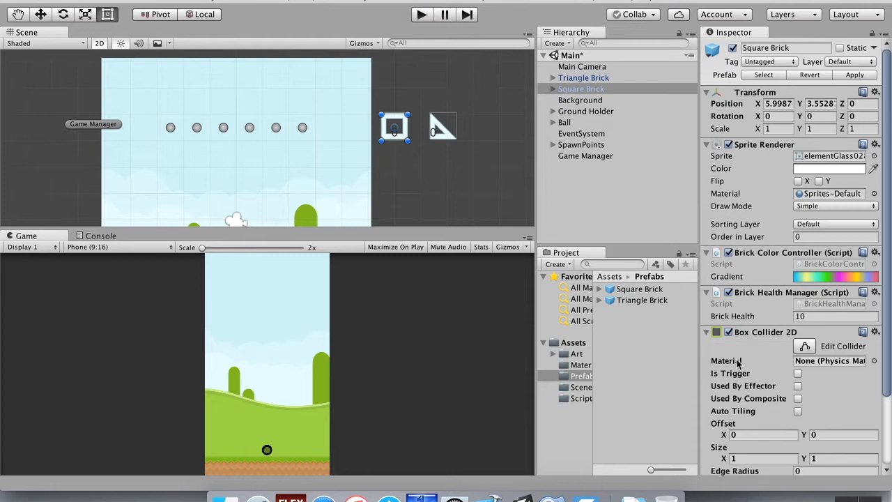
pyautogui.scroll(-3)
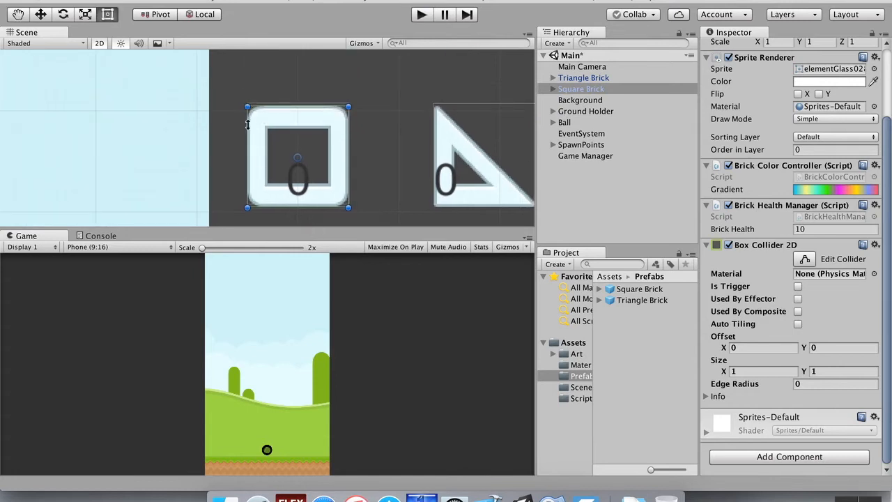
pyautogui.moveTo(330, 223)
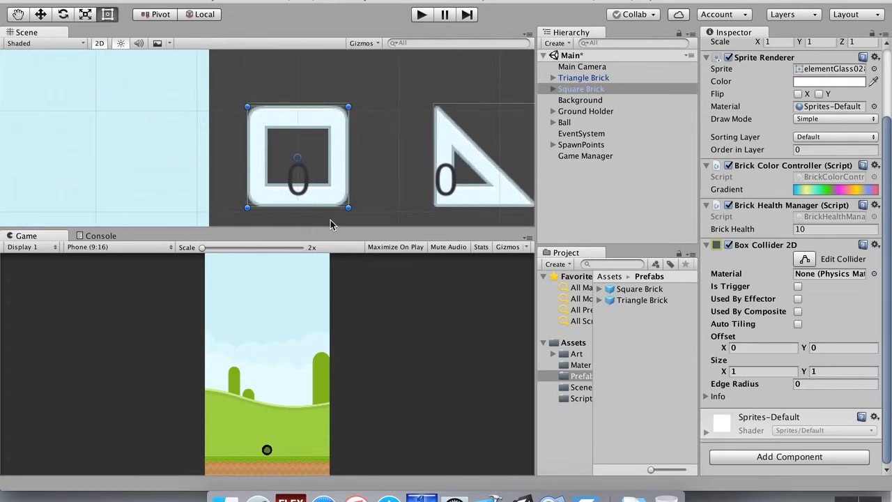
pyautogui.moveTo(334, 202)
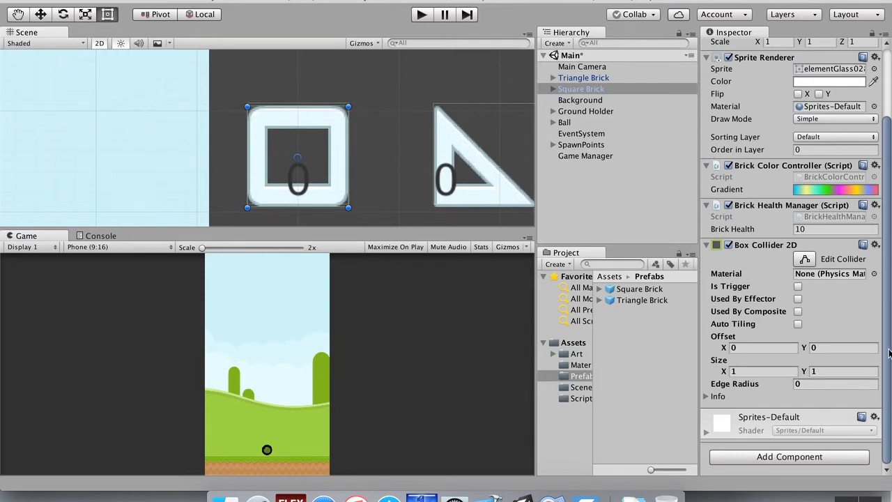
# Add a Rigidbody 2D to the Square Brick with mass 1000.
pyautogui.click(789, 456)
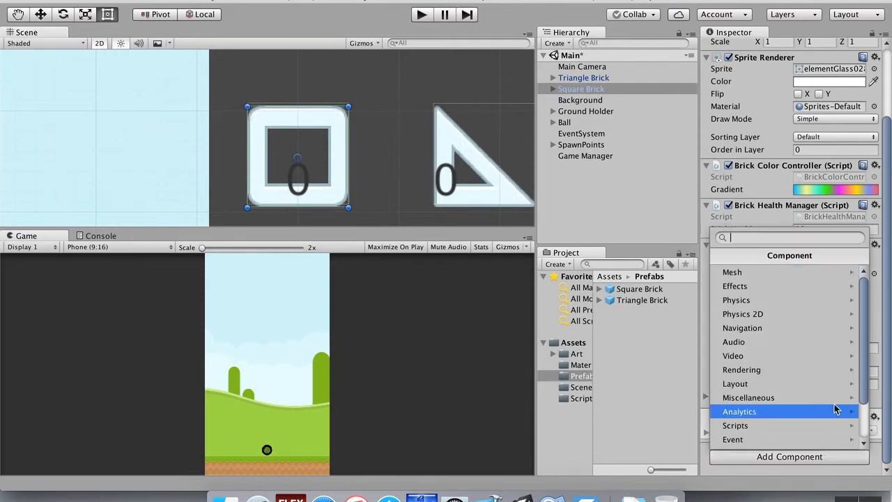
pyautogui.click(735, 300)
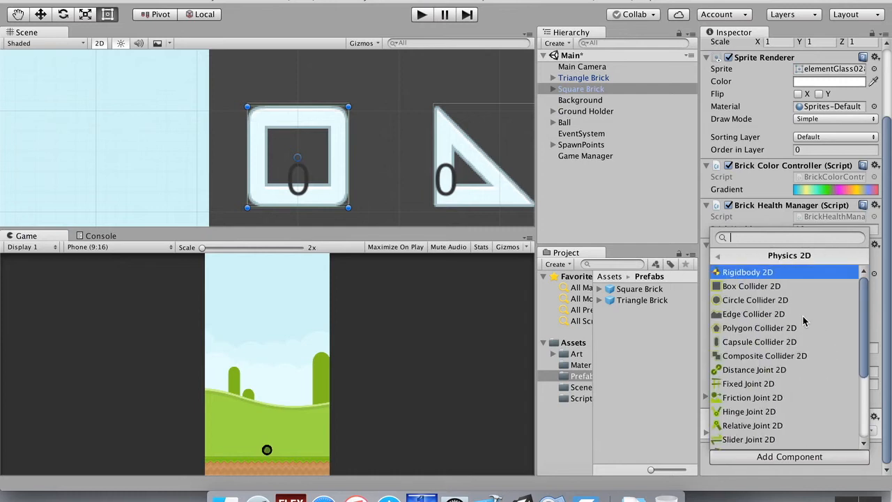
pyautogui.click(751, 286)
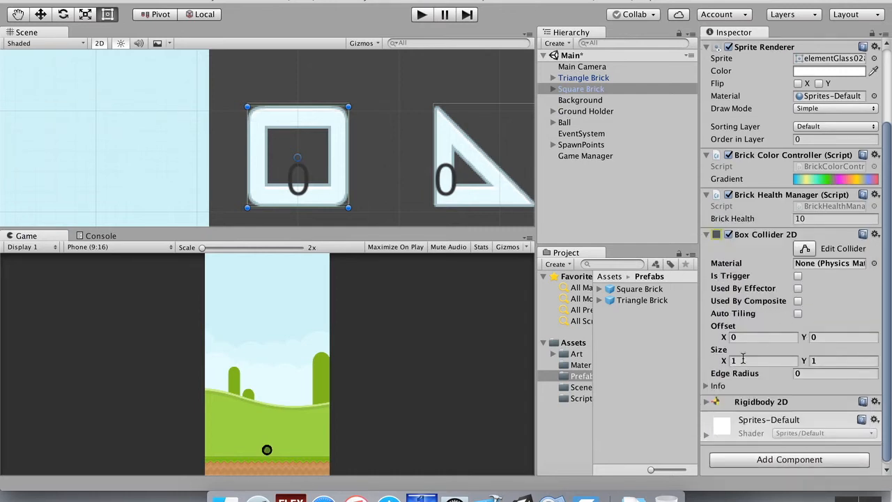
pyautogui.scroll(-3)
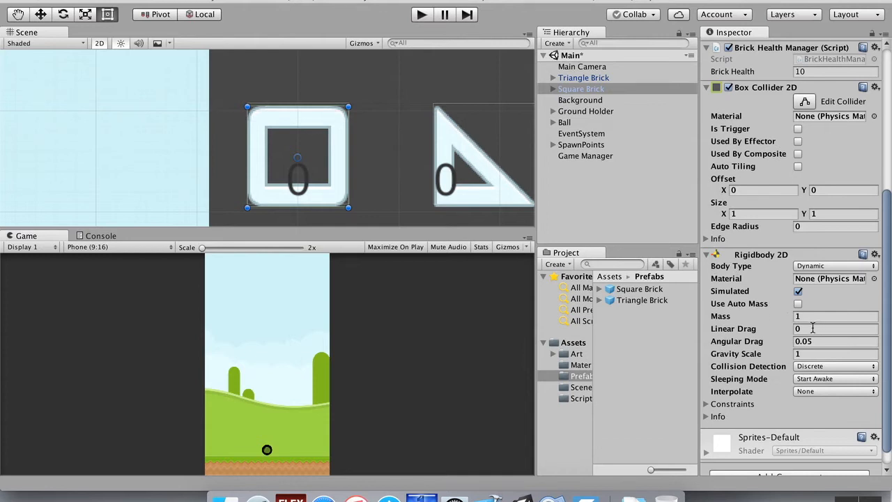
pyautogui.click(832, 315)
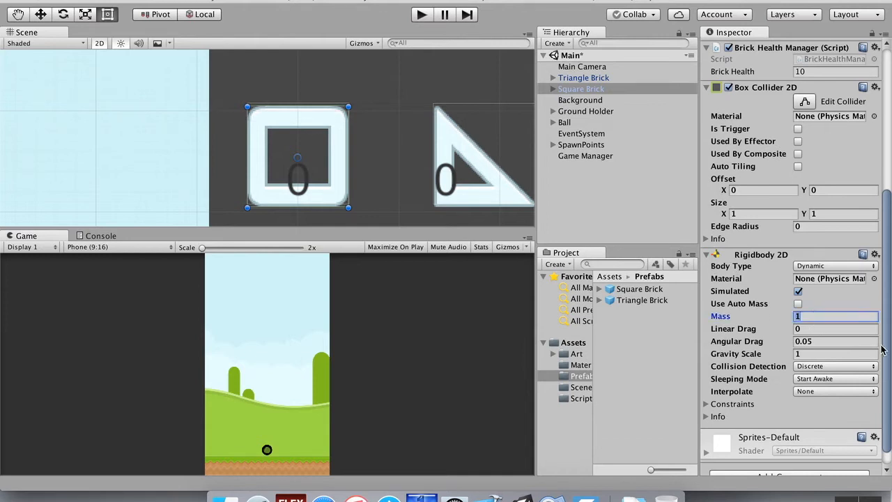
pyautogui.write('10')
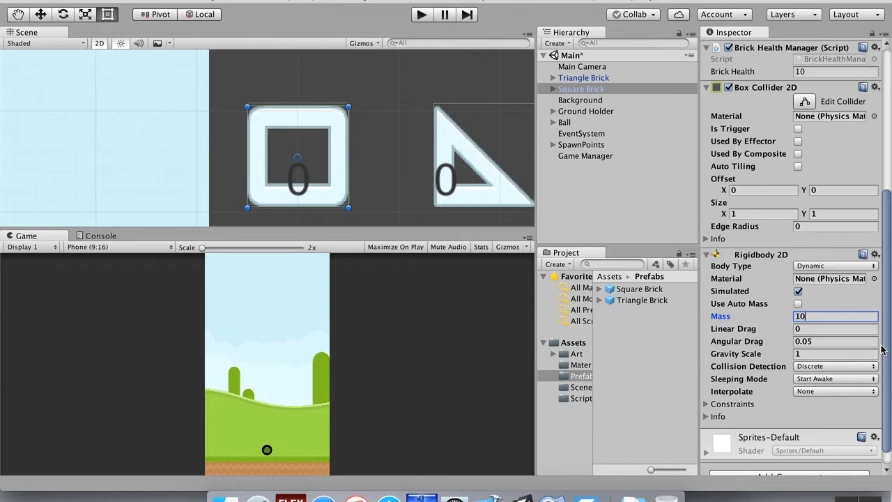
pyautogui.write('1000')
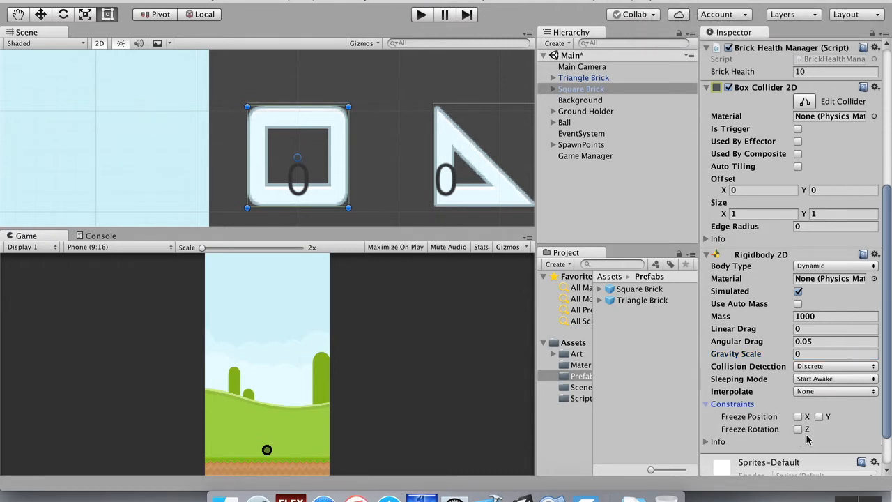
# Freeze the brick's rotation and X position, then apply changes to the prefab.
pyautogui.click(797, 428)
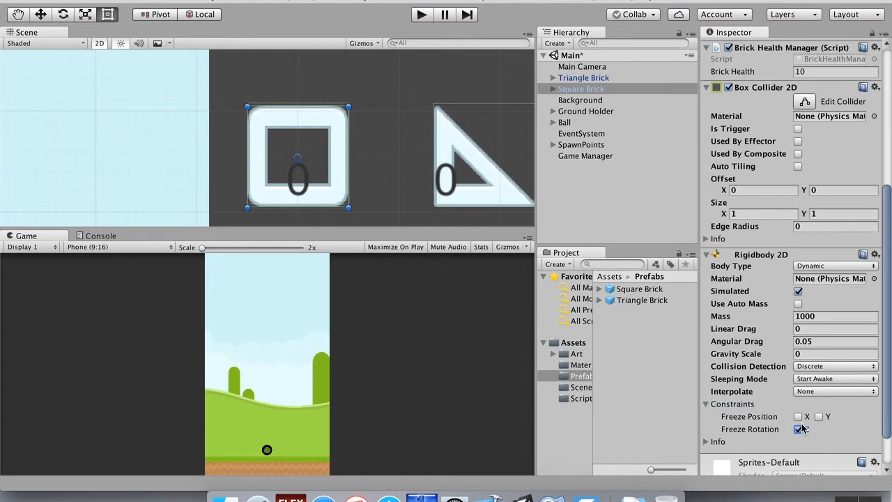
pyautogui.click(799, 416)
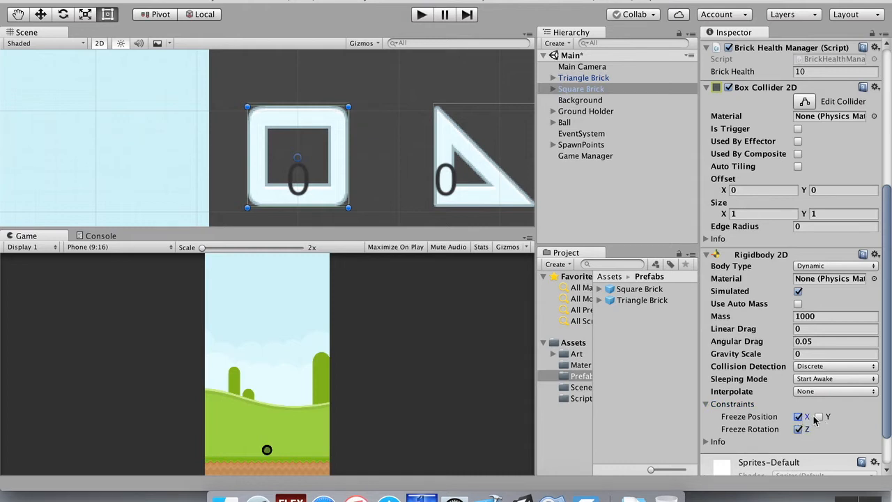
pyautogui.click(819, 416)
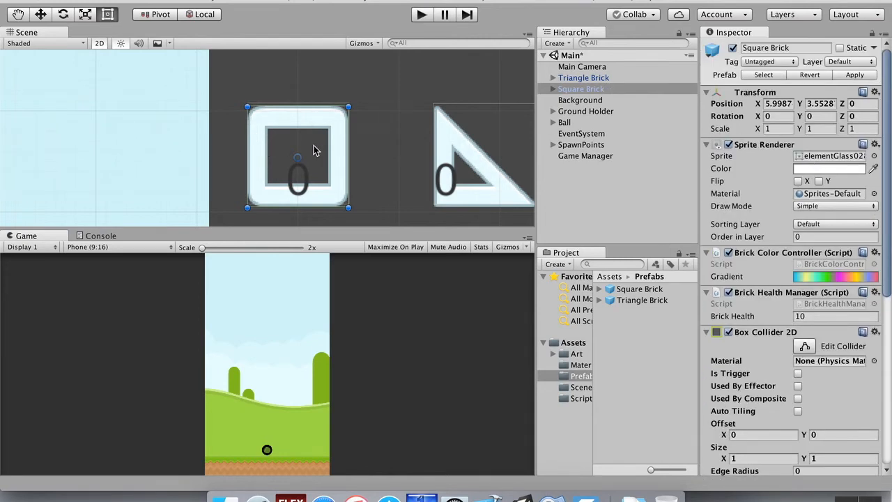
pyautogui.moveTo(239, 179)
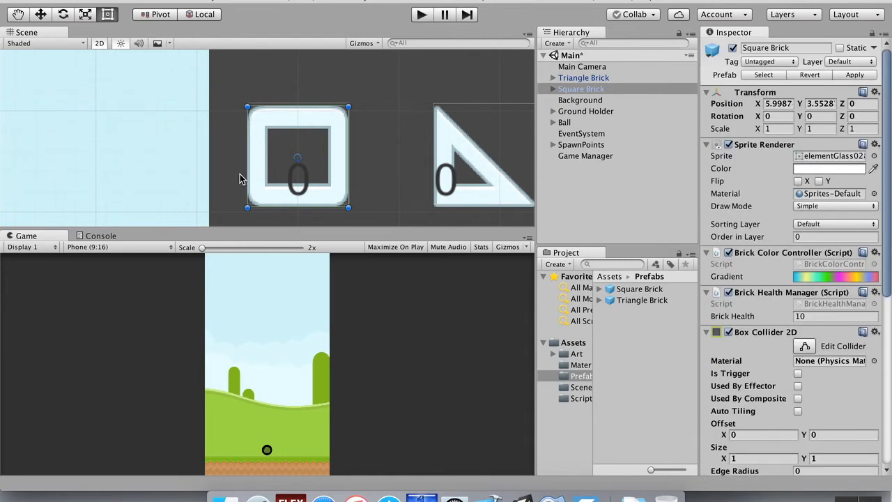
pyautogui.moveTo(694, 303)
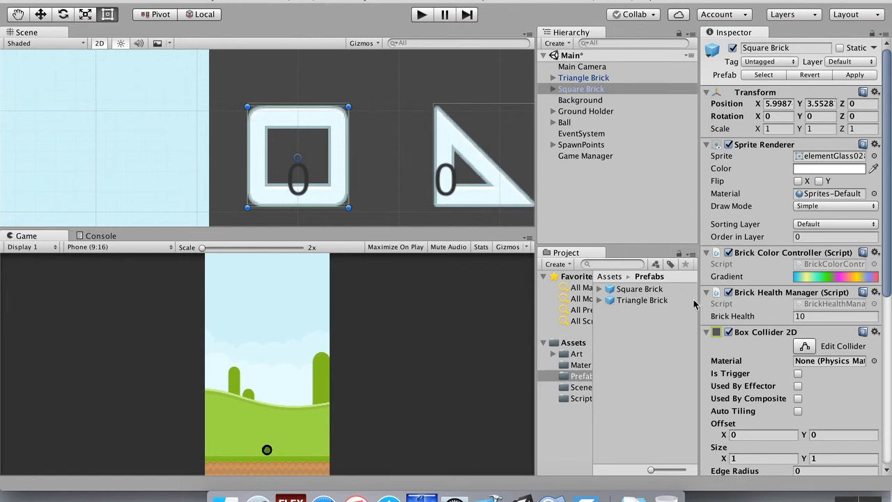
pyautogui.moveTo(644, 305)
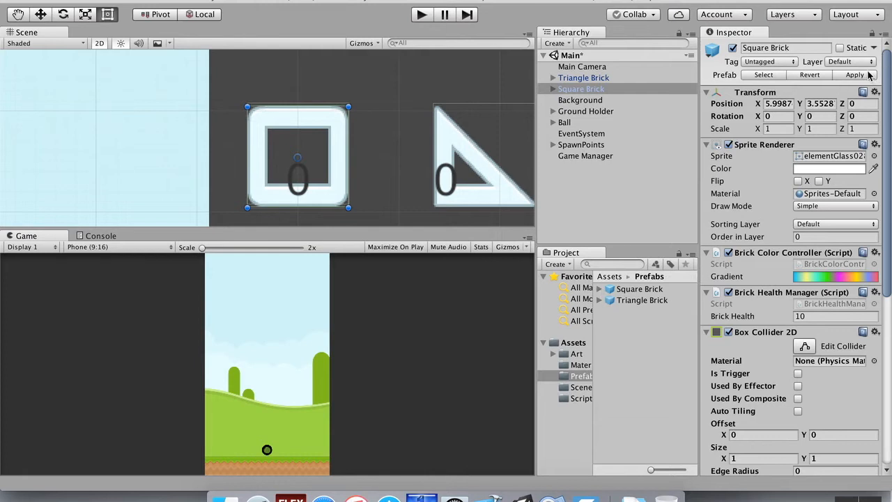
pyautogui.click(581, 89)
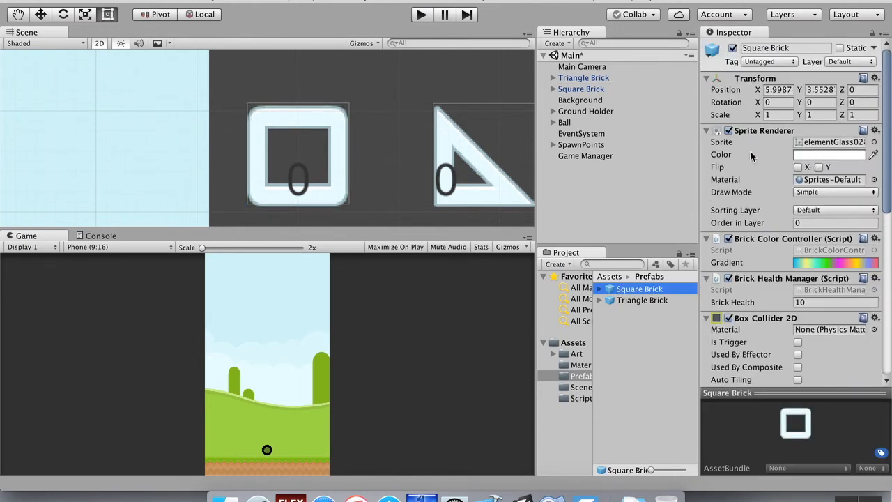
pyautogui.click(583, 77)
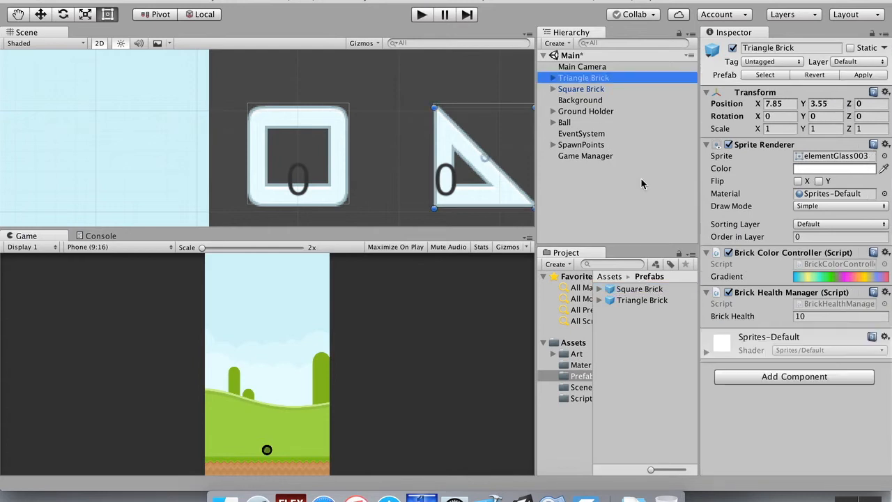
pyautogui.moveTo(812, 383)
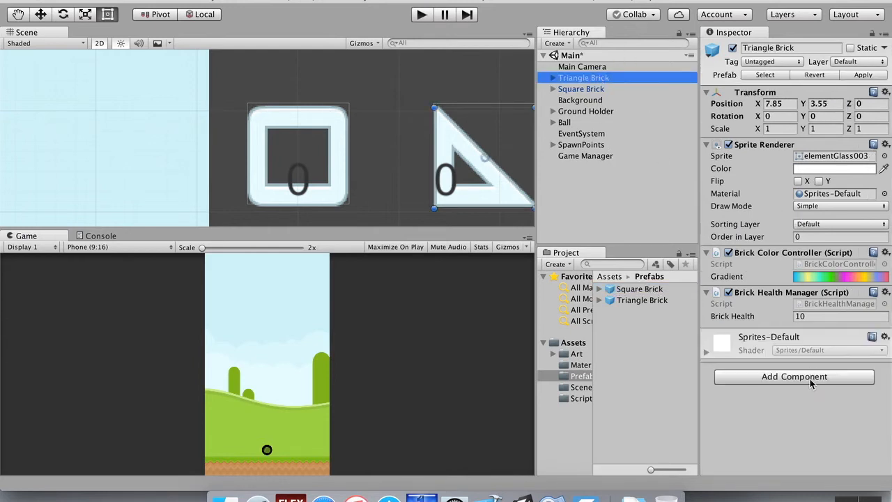
pyautogui.click(793, 376)
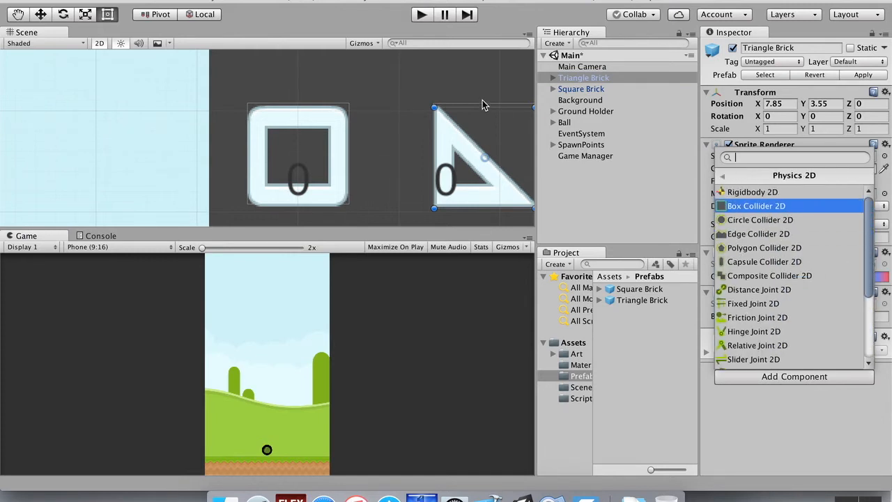
pyautogui.moveTo(764, 247)
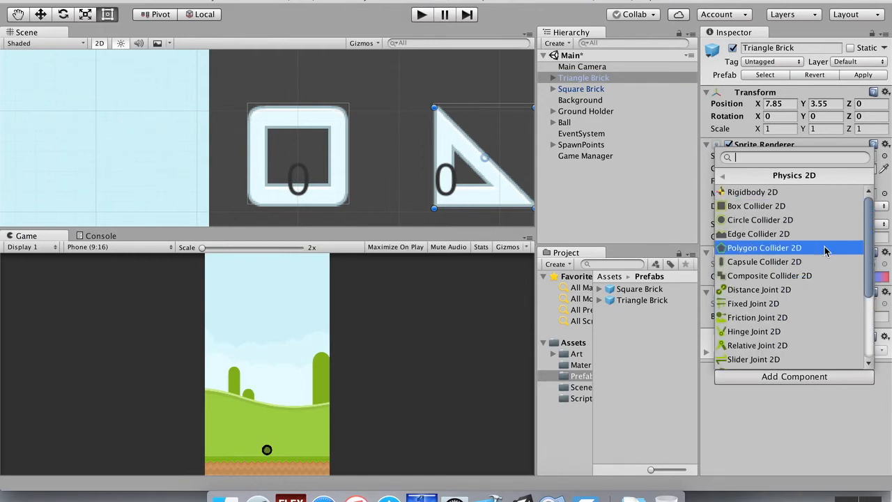
pyautogui.click(764, 247)
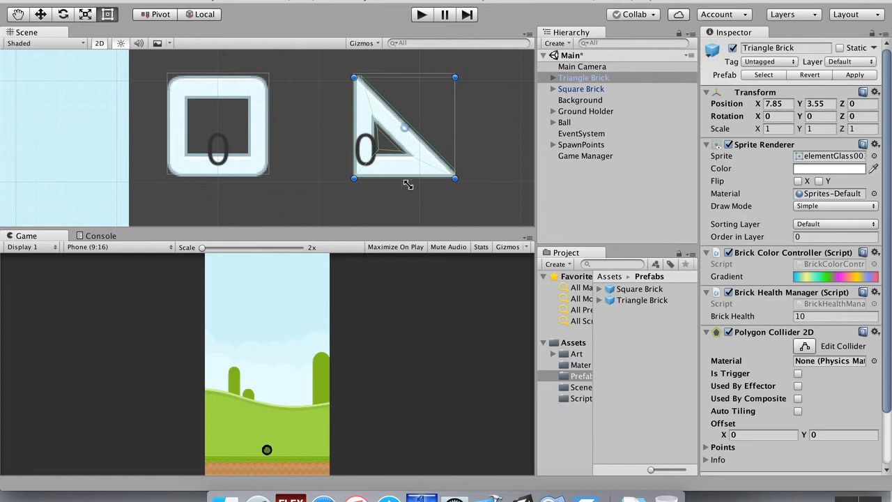
pyautogui.moveTo(362, 169)
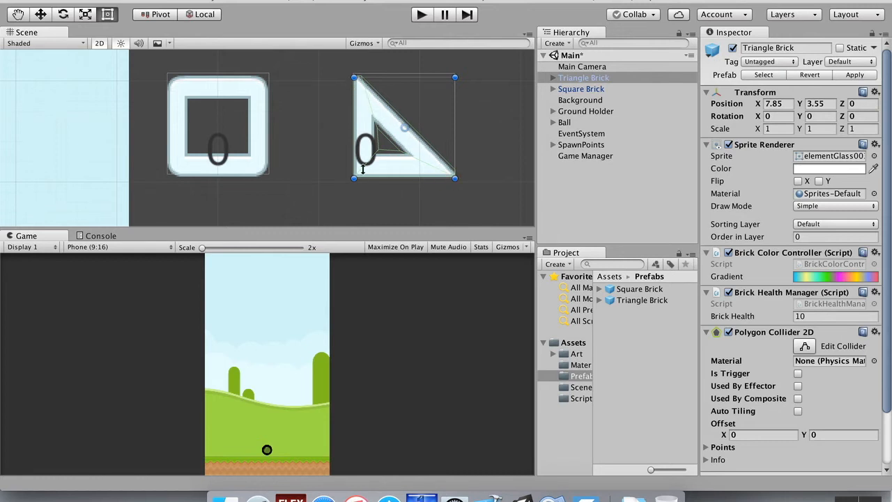
pyautogui.scroll(-3)
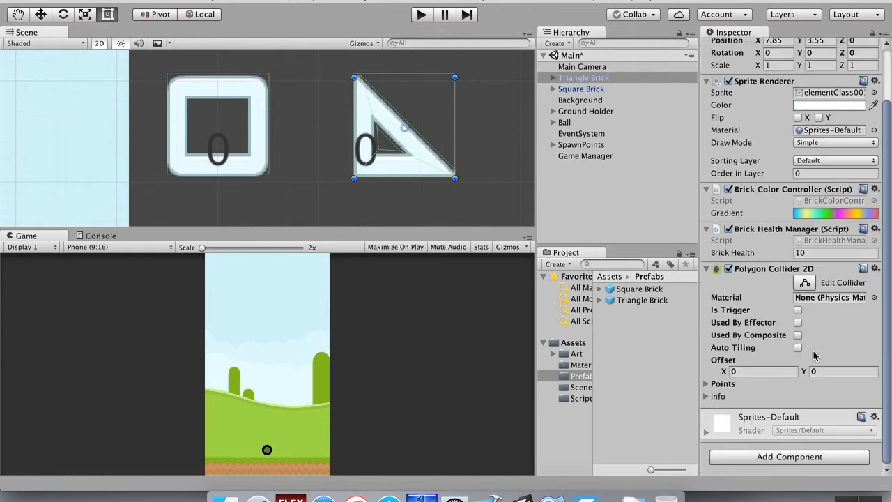
# Give the Triangle Brick a Rigidbody 2D with mass 1000 and gravity scale 0.
pyautogui.click(789, 456)
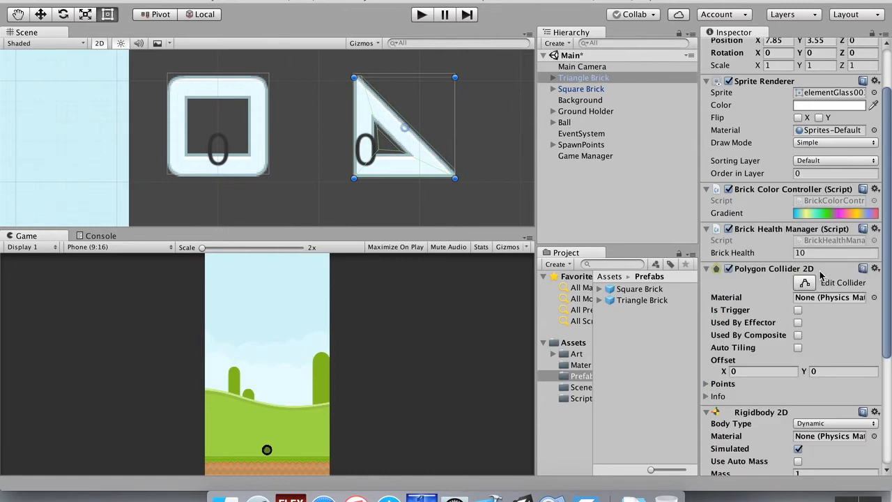
pyautogui.scroll(-3)
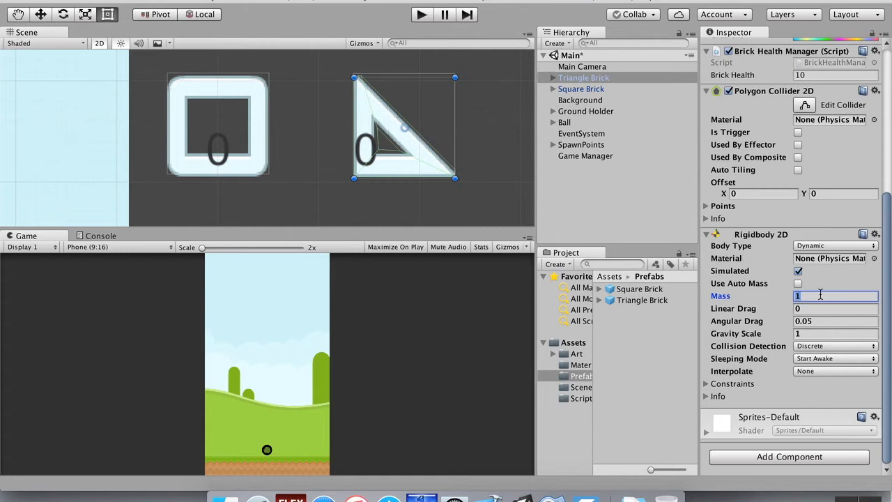
pyautogui.write('000')
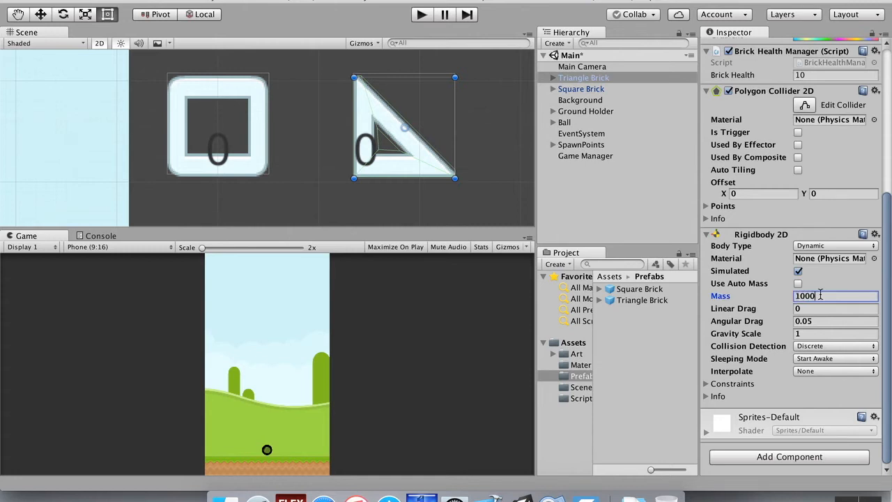
pyautogui.click(832, 333)
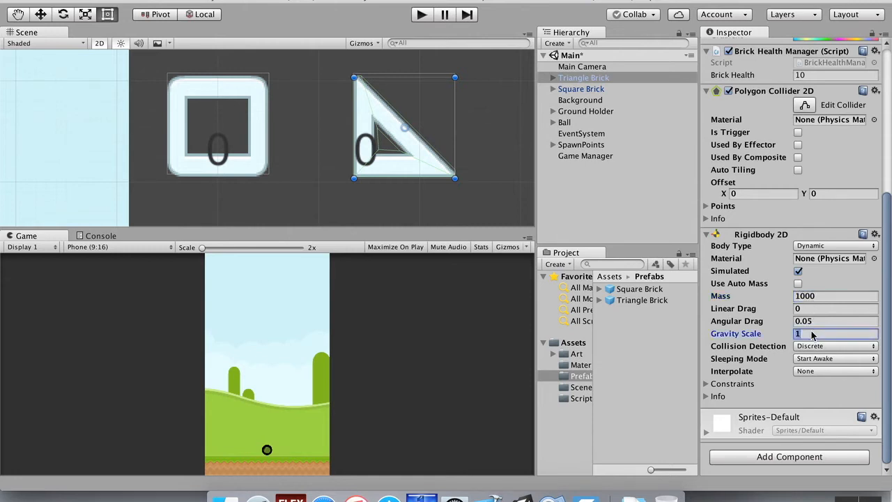
pyautogui.write('0')
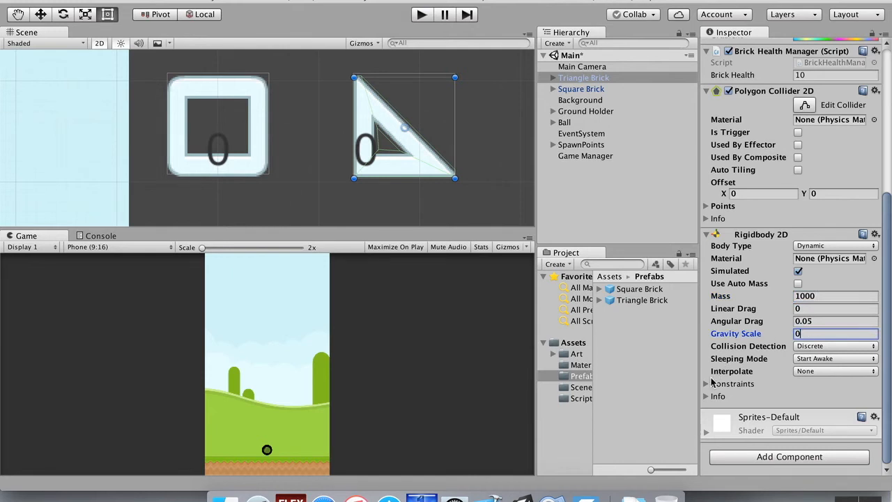
pyautogui.click(705, 383)
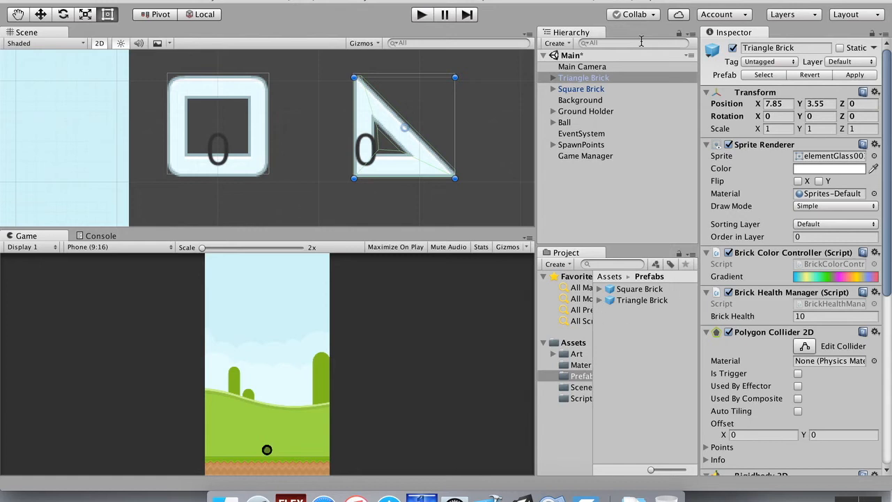
# Delete both brick instances from the Hierarchy, then play and stop a test run.
pyautogui.rightClick(583, 77)
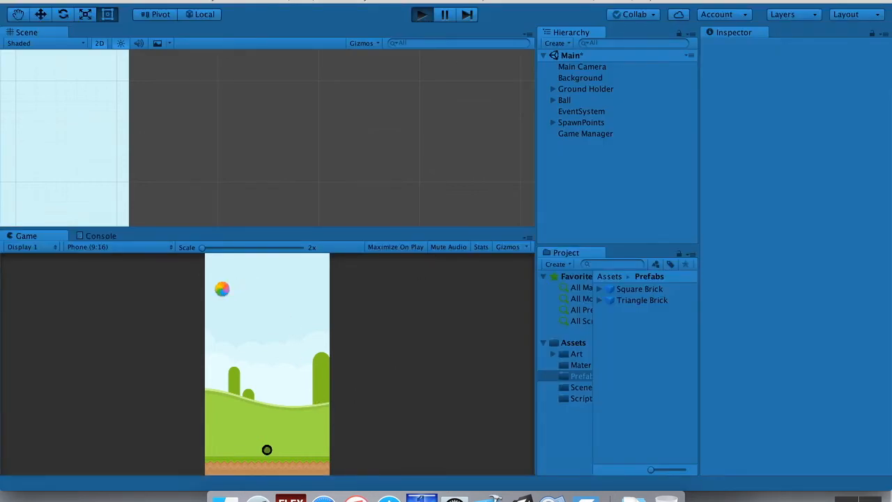
pyautogui.click(421, 14)
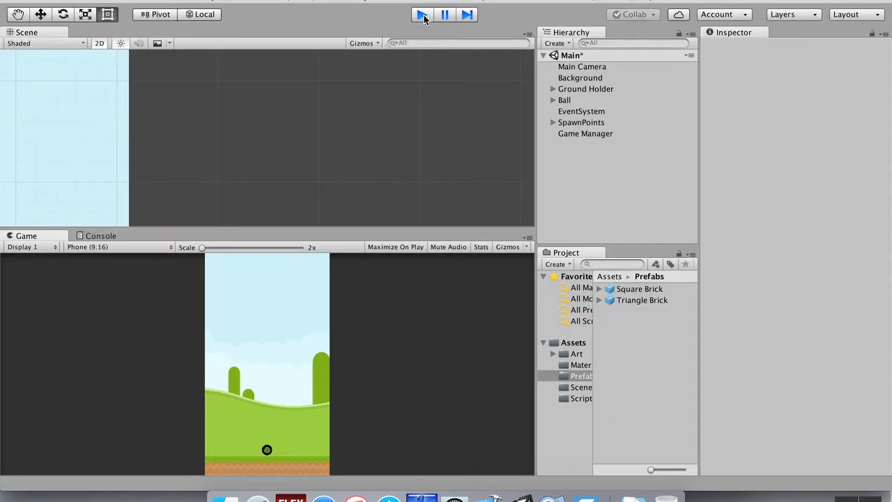
pyautogui.click(422, 14)
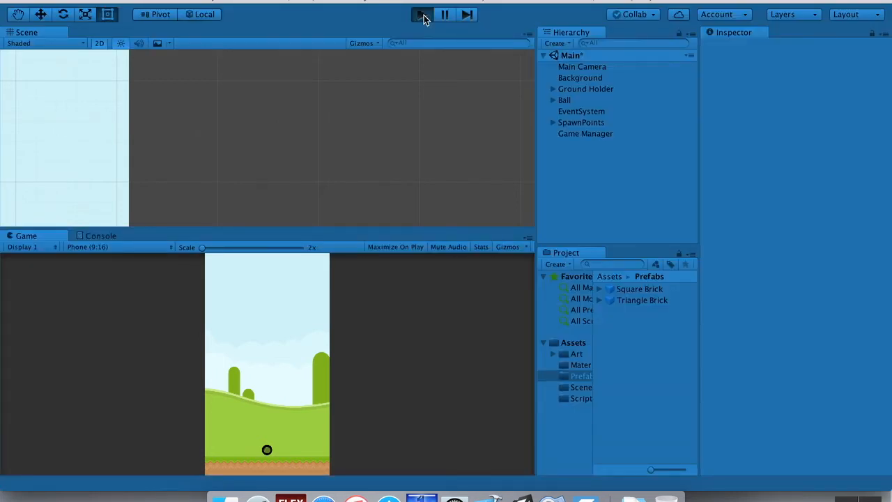
pyautogui.click(421, 14)
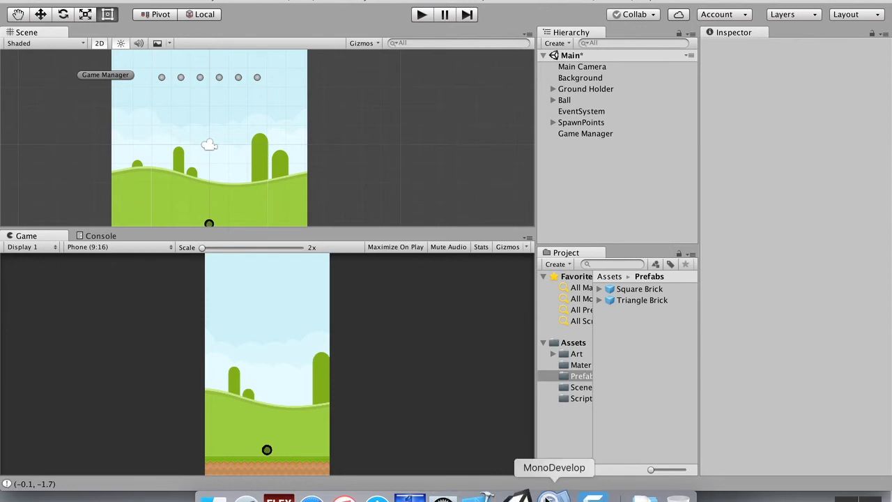
# Remove both numberOfBricksCreated++ lines from GameManager's loop and set a Random.Range value to 3.
pyautogui.click(554, 466)
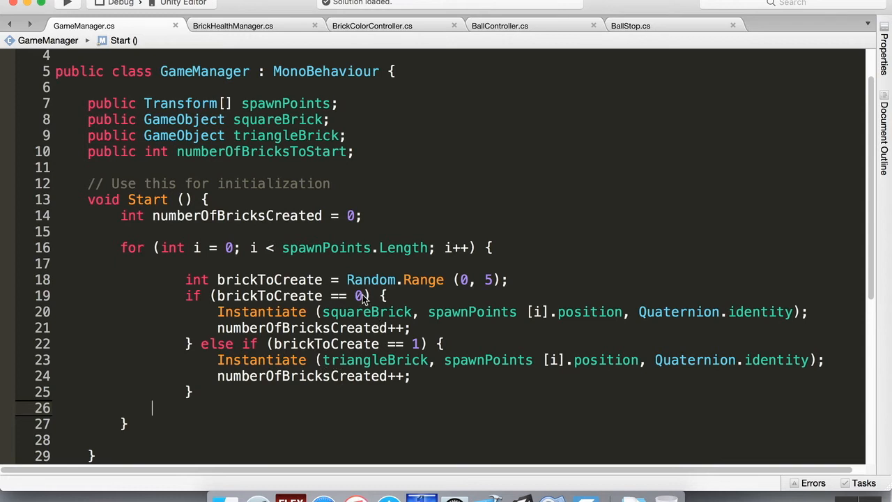
pyautogui.moveTo(361, 389)
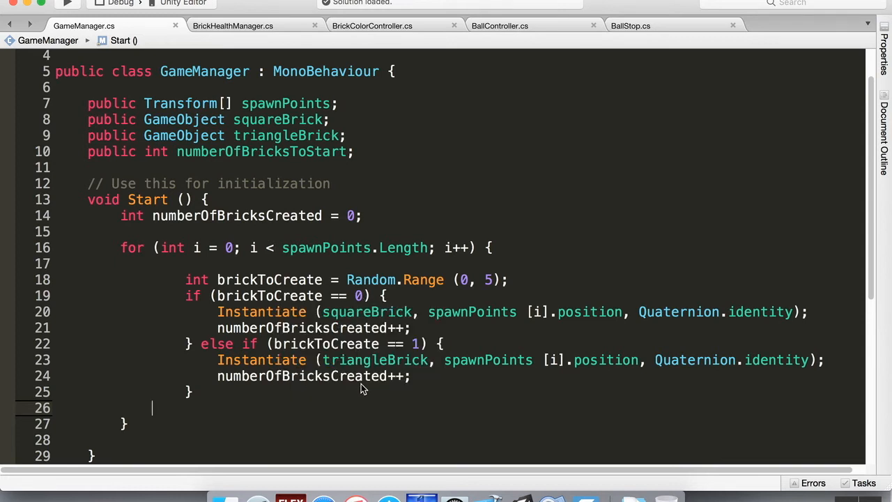
pyautogui.click(413, 327)
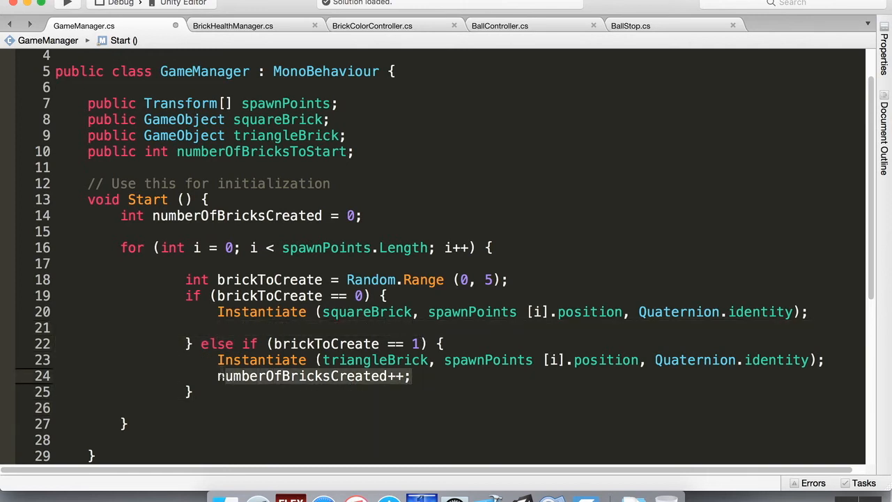
pyautogui.press('Backspace')
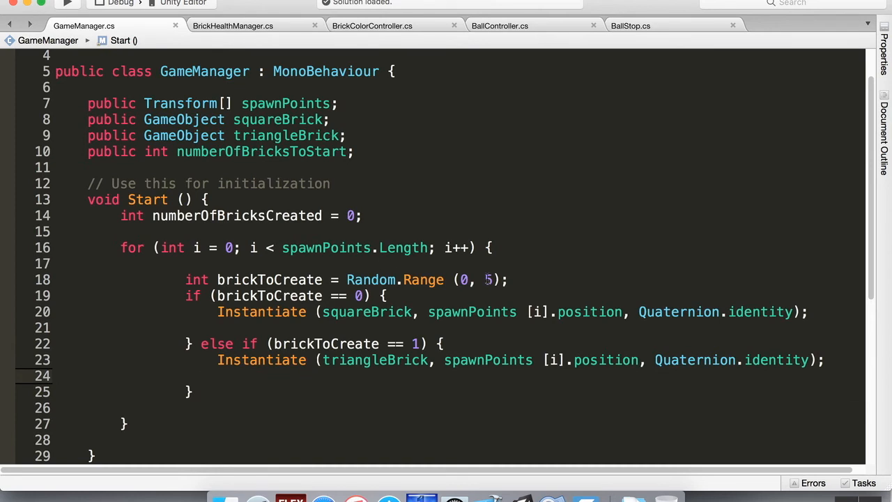
pyautogui.click(459, 280)
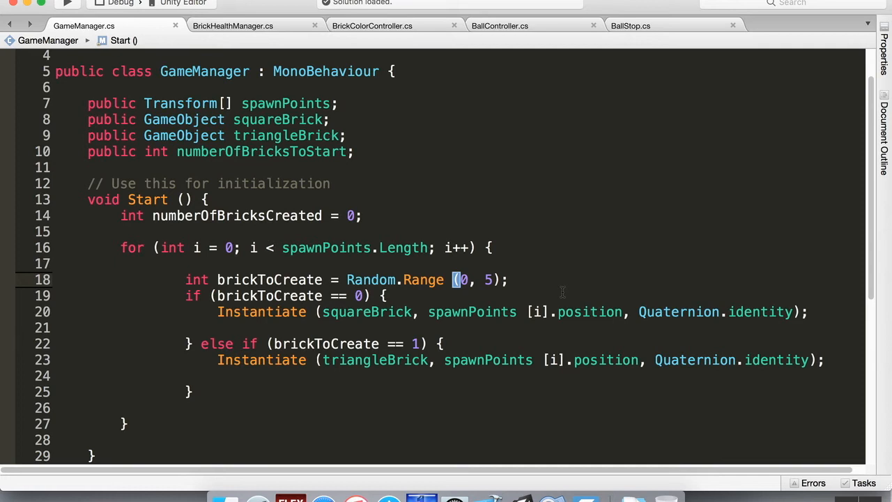
pyautogui.write('3')
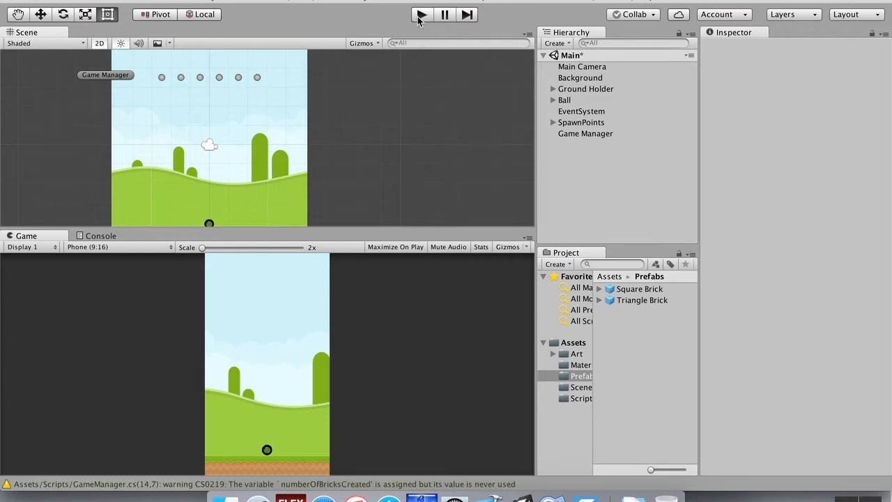
# Play and stop the game twice to confirm random square and triangle bricks spawn.
pyautogui.click(421, 13)
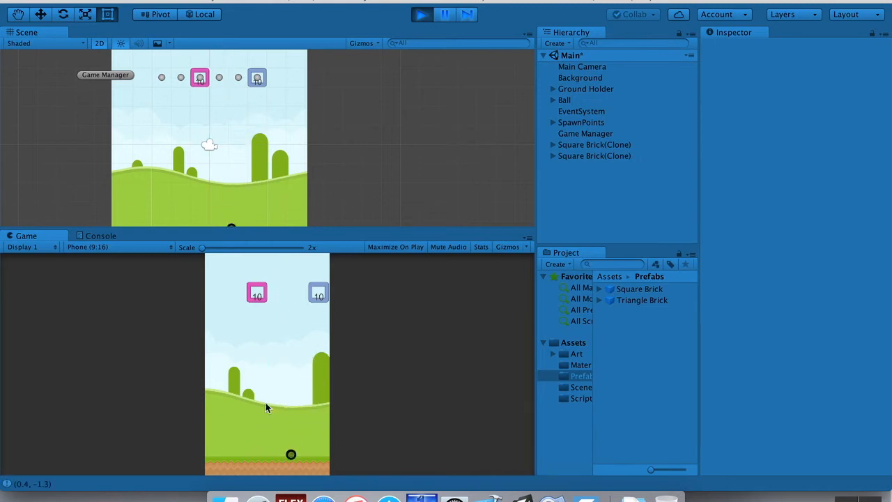
pyautogui.click(422, 13)
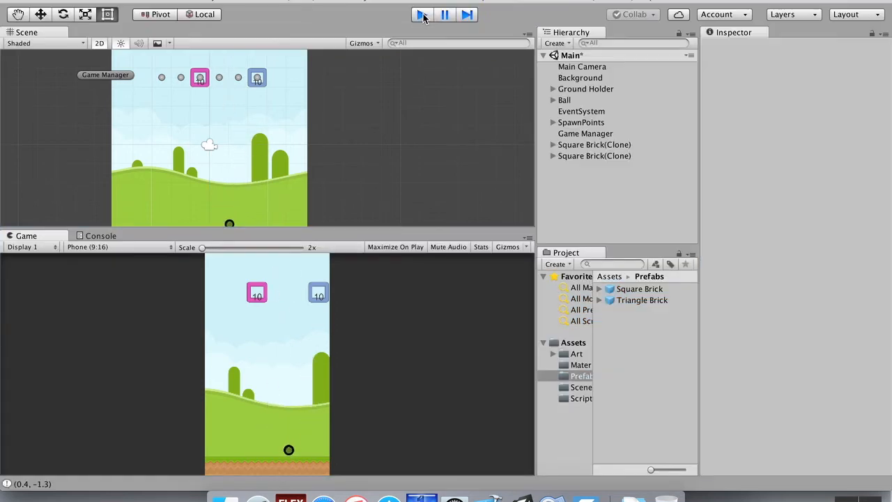
pyautogui.click(422, 14)
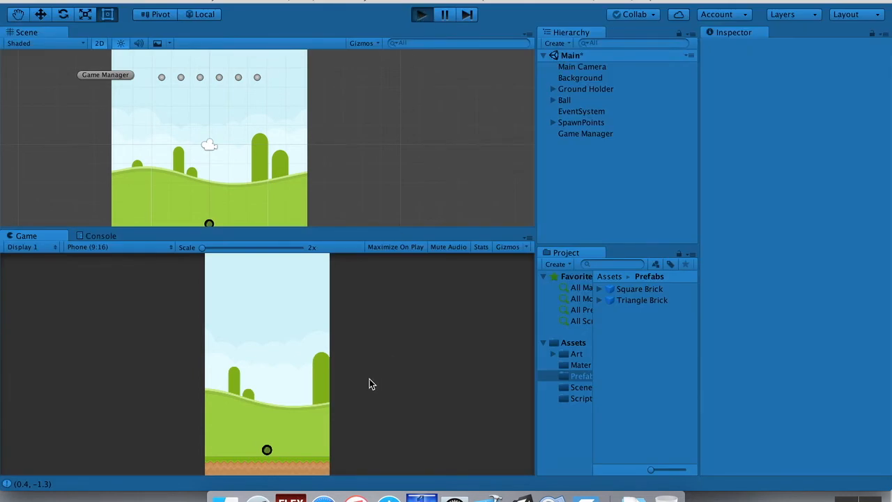
pyautogui.click(421, 14)
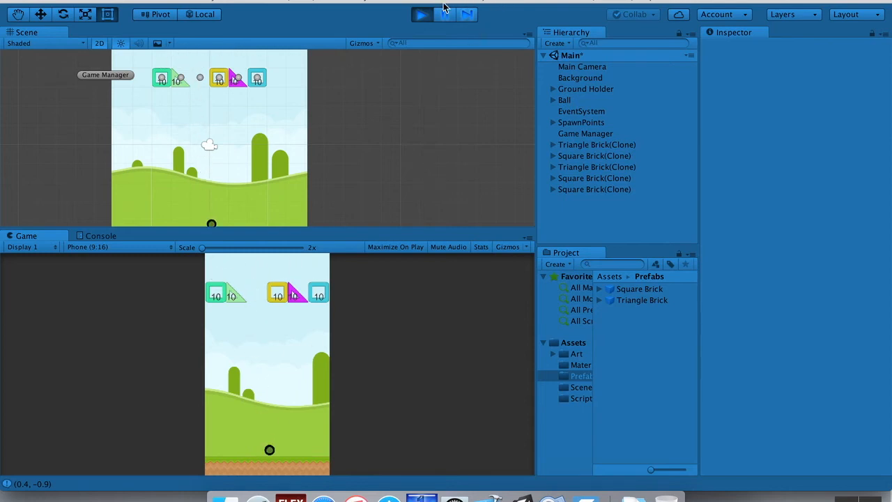
pyautogui.click(421, 14)
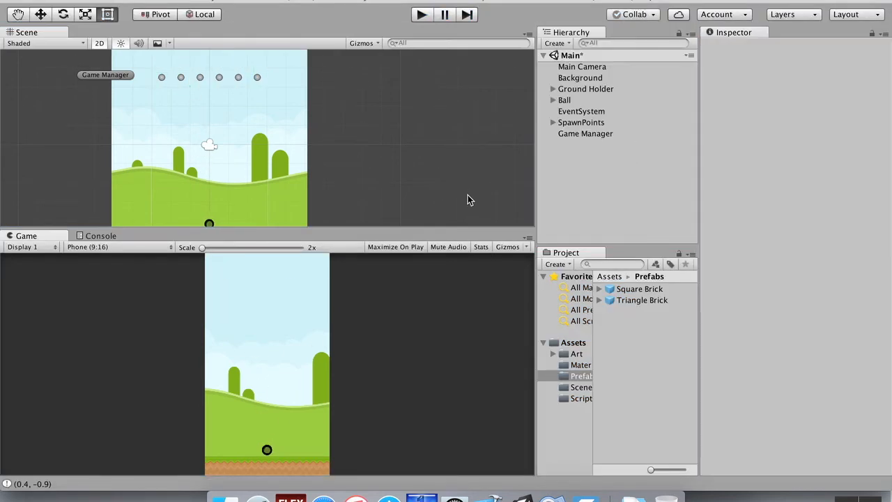
pyautogui.moveTo(257, 337)
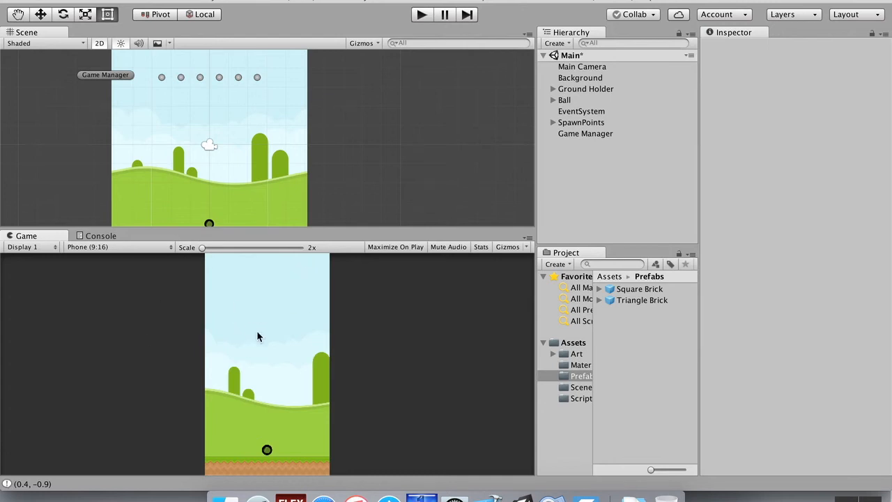
pyautogui.moveTo(270, 312)
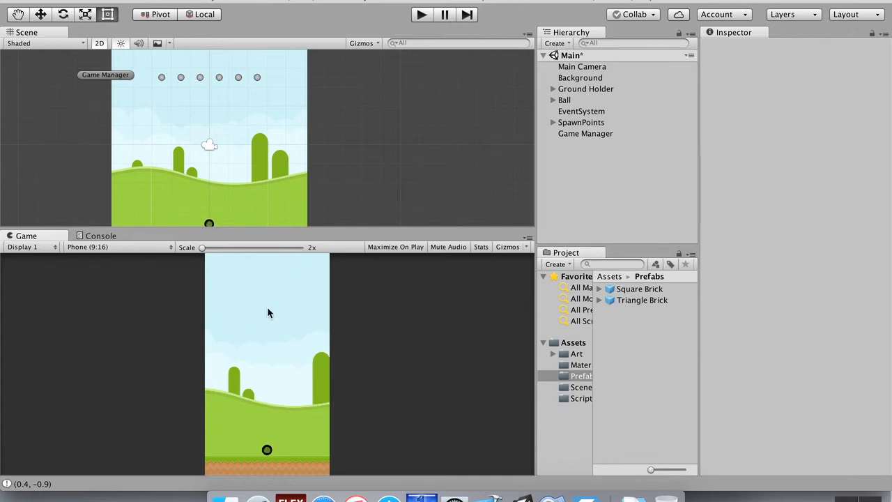
pyautogui.moveTo(273, 315)
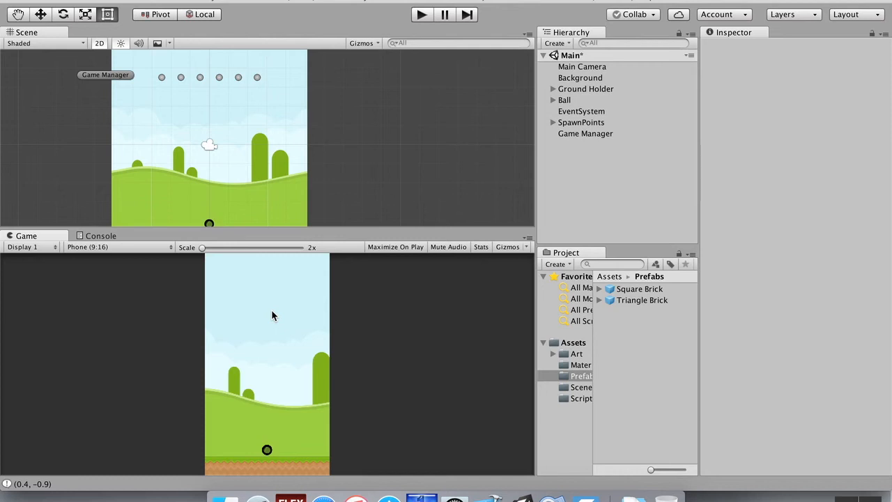
pyautogui.moveTo(453, 345)
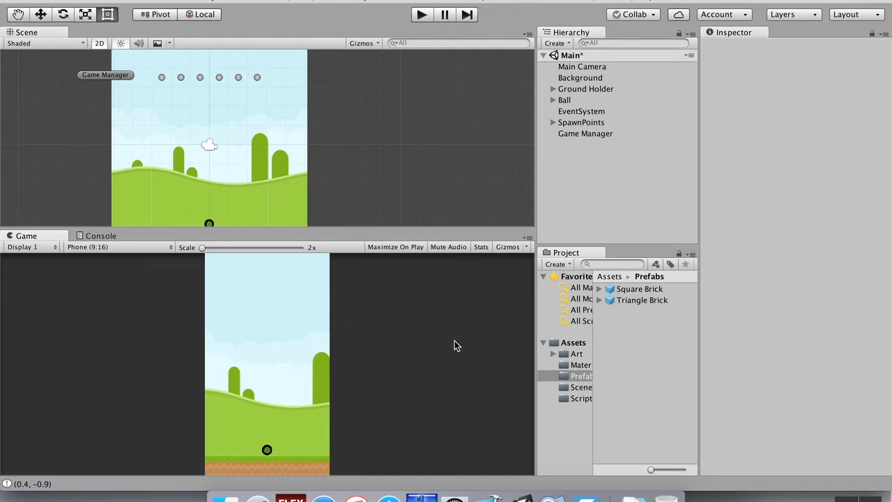
# In BrickHealthManager, start a void OnCollisionExit2D(Collision2D other) method.
pyautogui.click(581, 398)
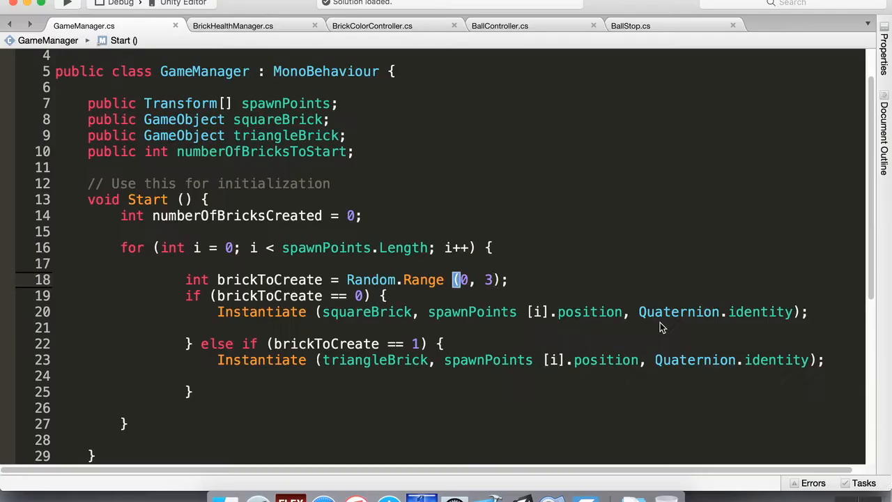
pyautogui.click(232, 26)
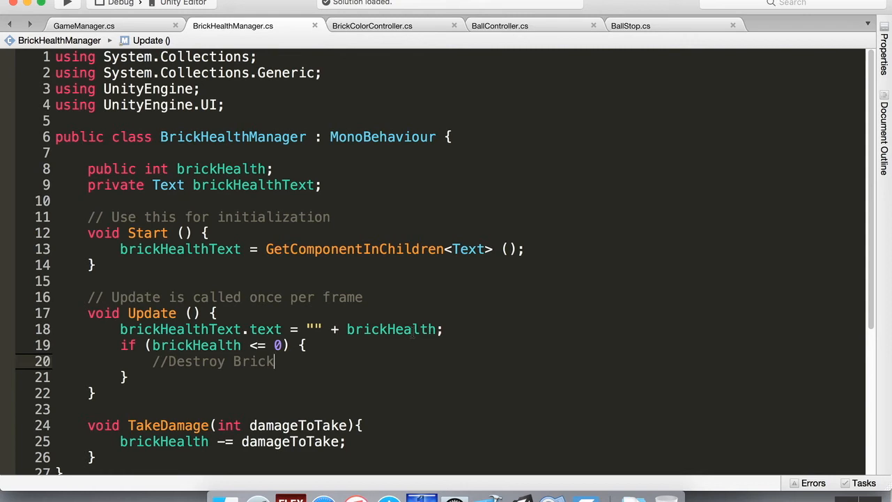
pyautogui.scroll(-3)
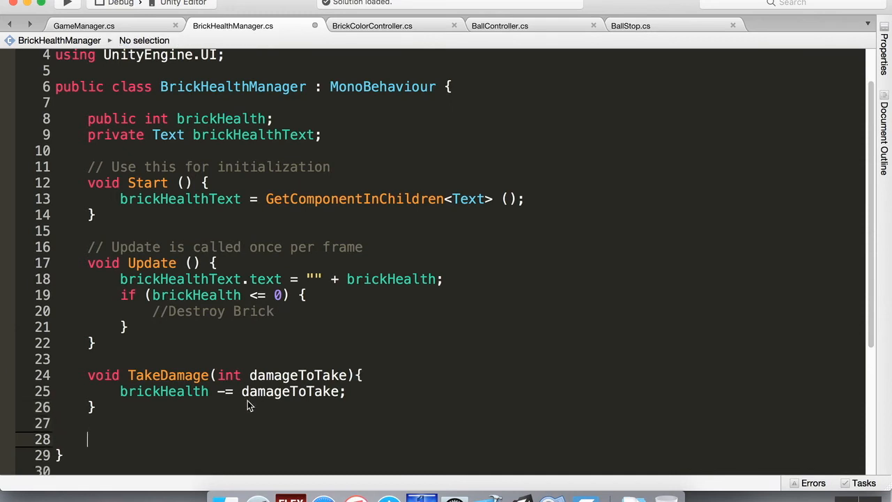
pyautogui.scroll(-3)
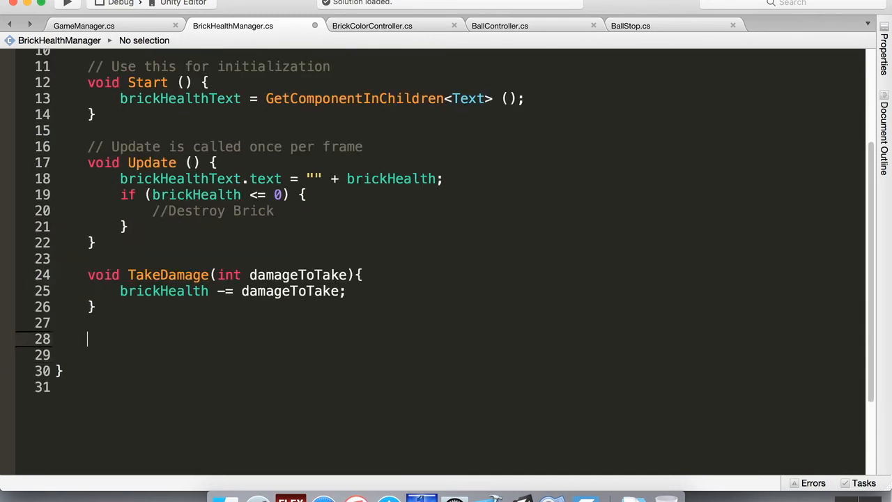
pyautogui.write('void')
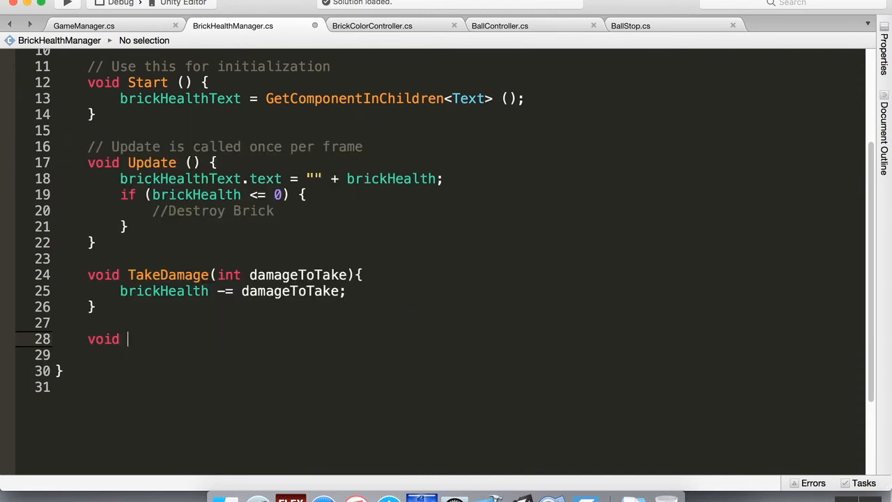
pyautogui.write('OnCollisio')
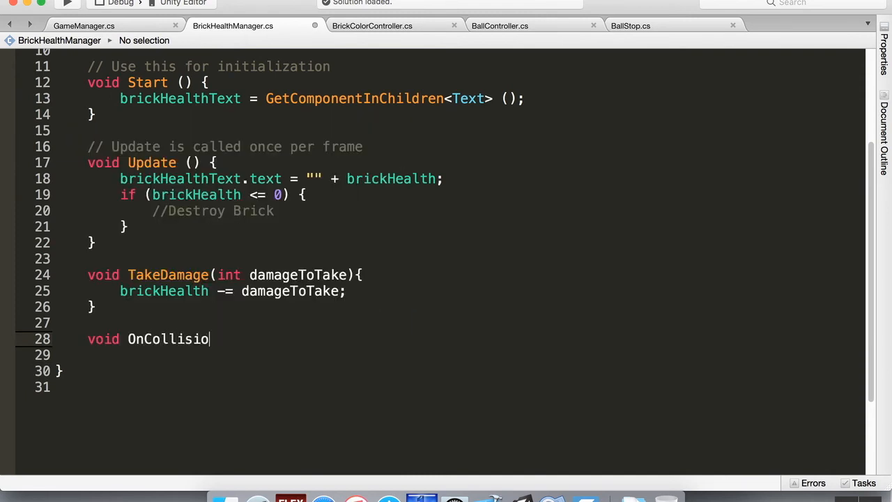
pyautogui.write('nExit2D')
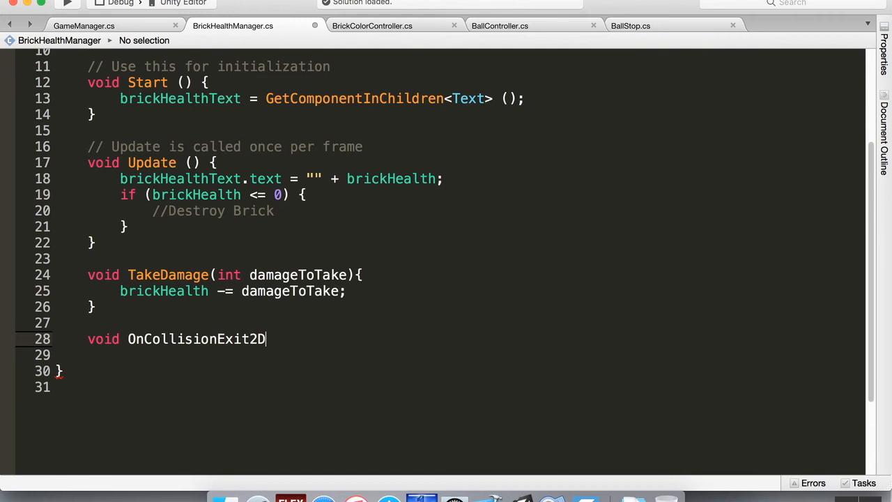
pyautogui.write('(')
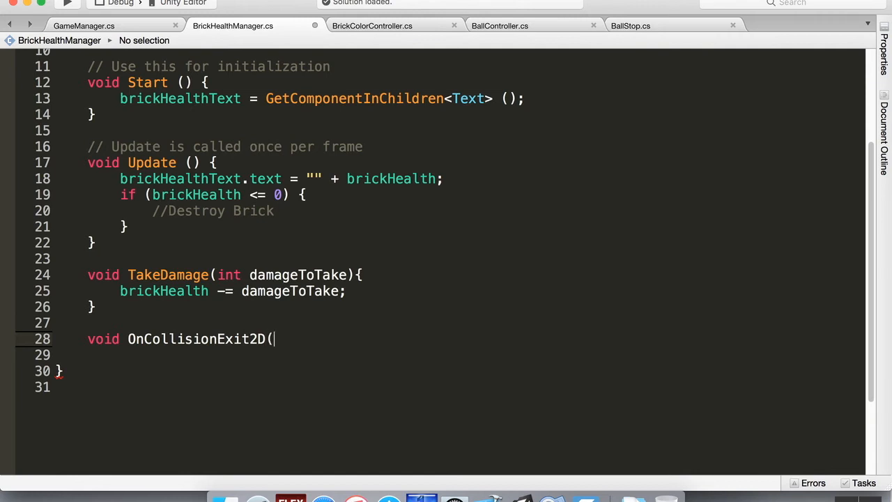
pyautogui.write('Collision2D')
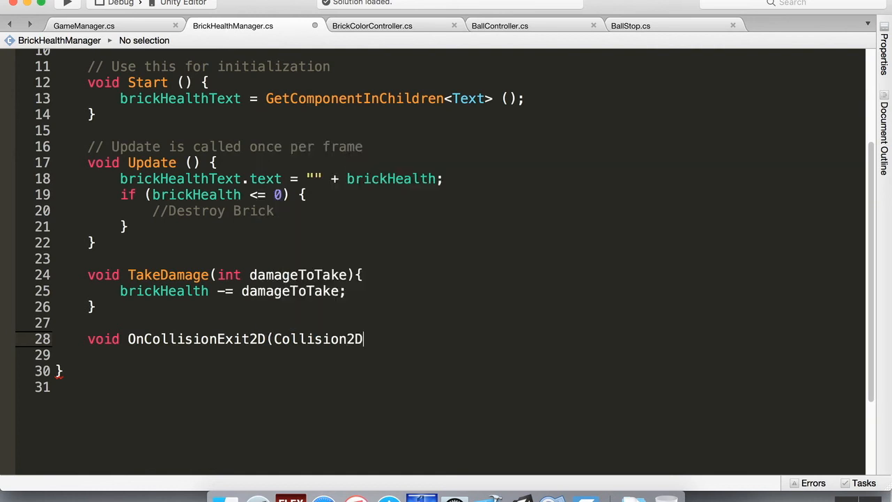
pyautogui.write('other)')
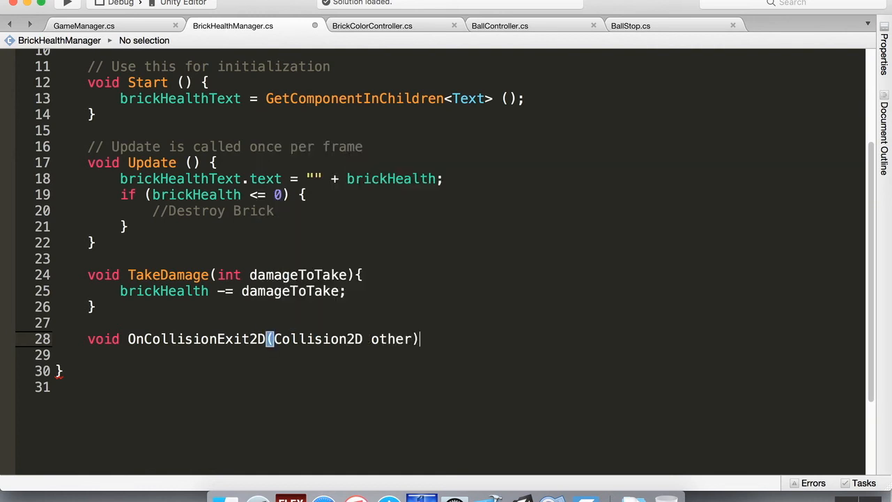
pyautogui.write('{')
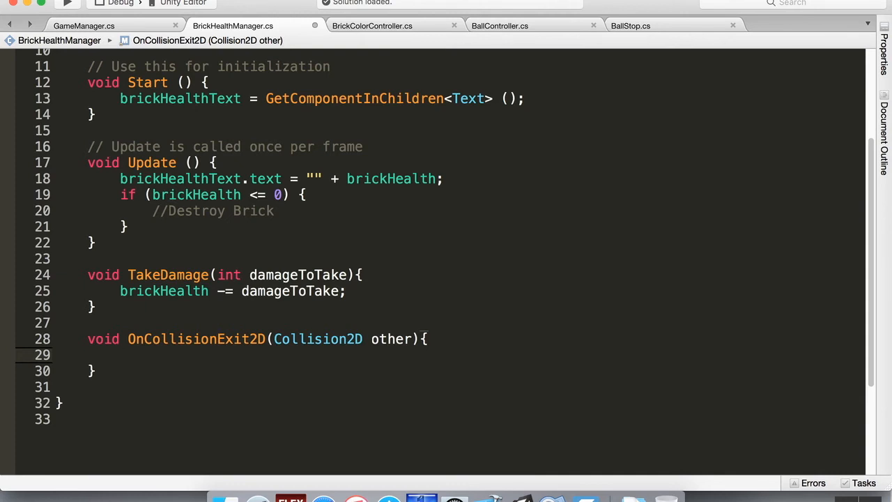
# Inside it, call TakeDamage(1) when other.gameObject.tag == "Ball".
pyautogui.write('if(')
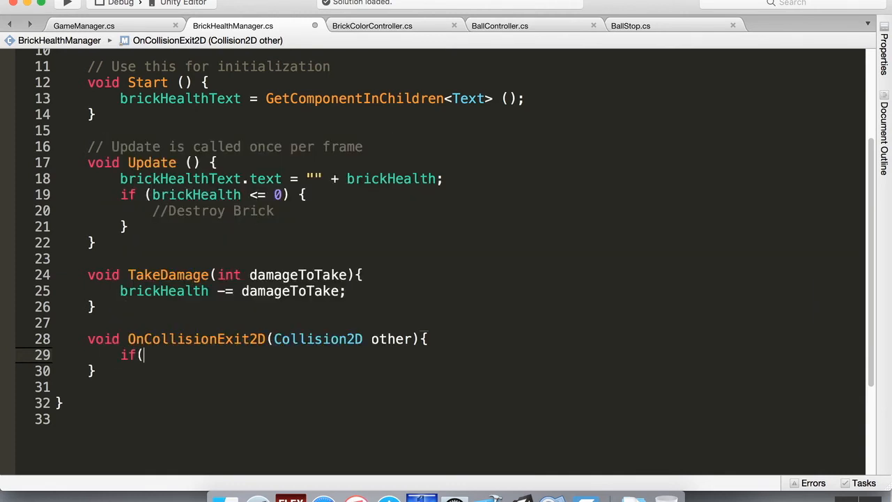
pyautogui.write('other.g')
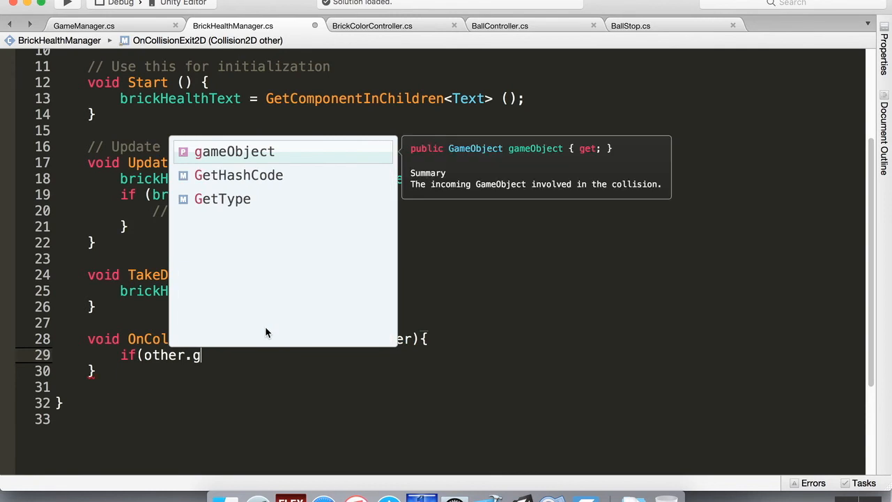
pyautogui.write('ameObject.tag')
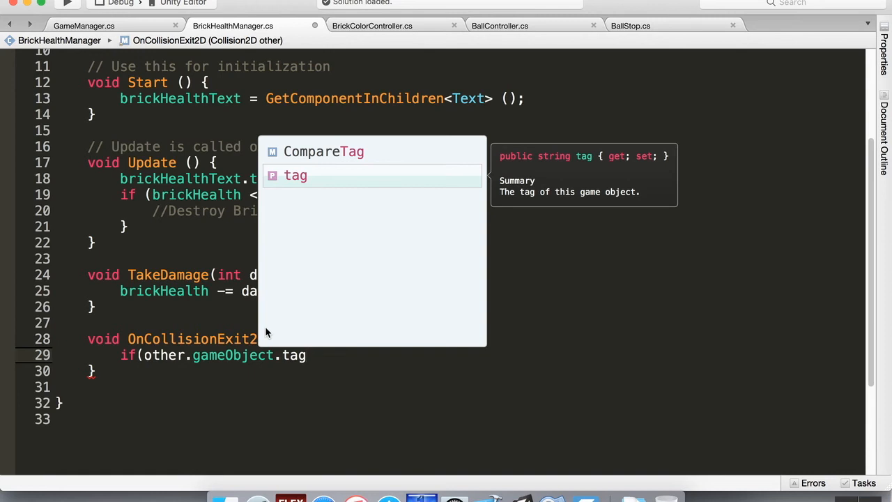
pyautogui.write('==')
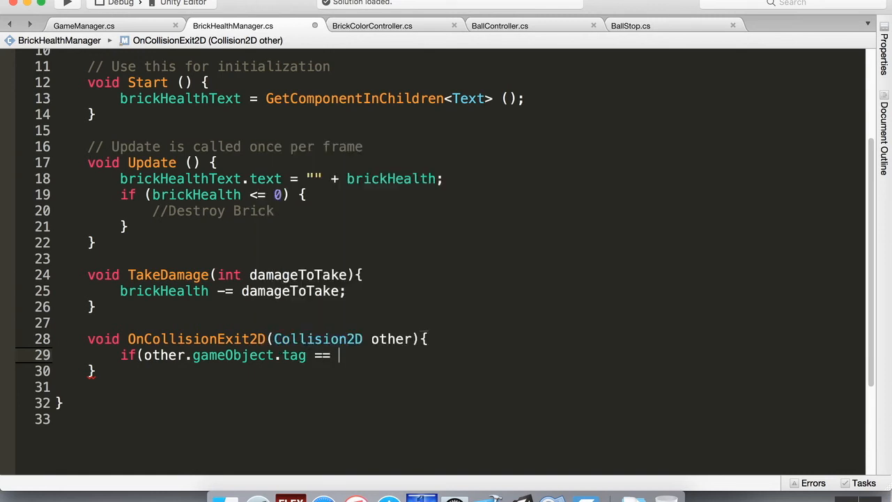
pyautogui.write('"Ball") {')
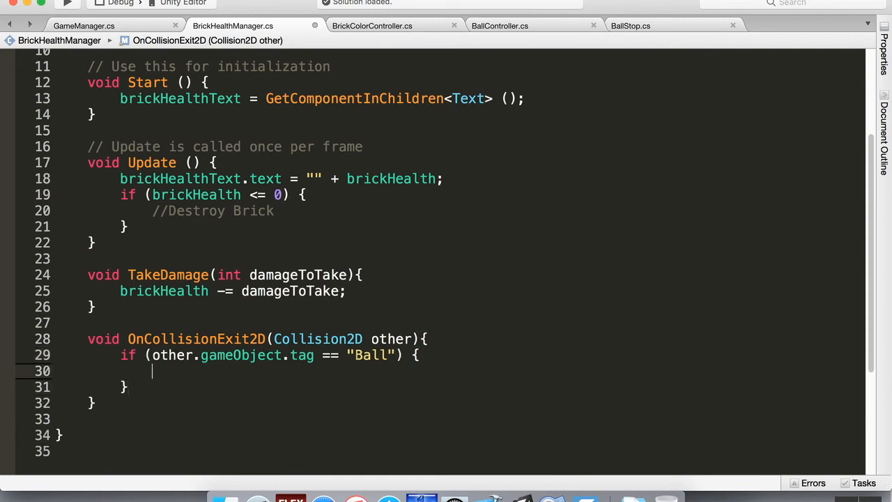
pyautogui.write('brickHeal')
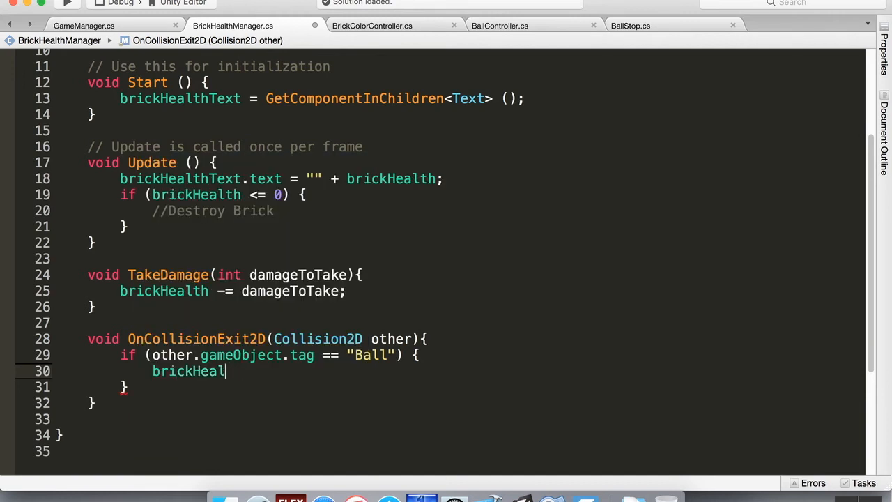
pyautogui.write('t')
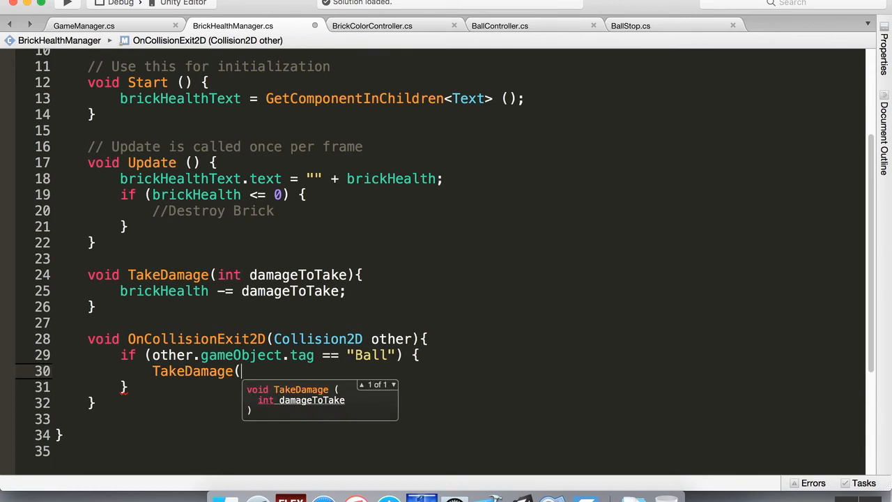
pyautogui.write('1);')
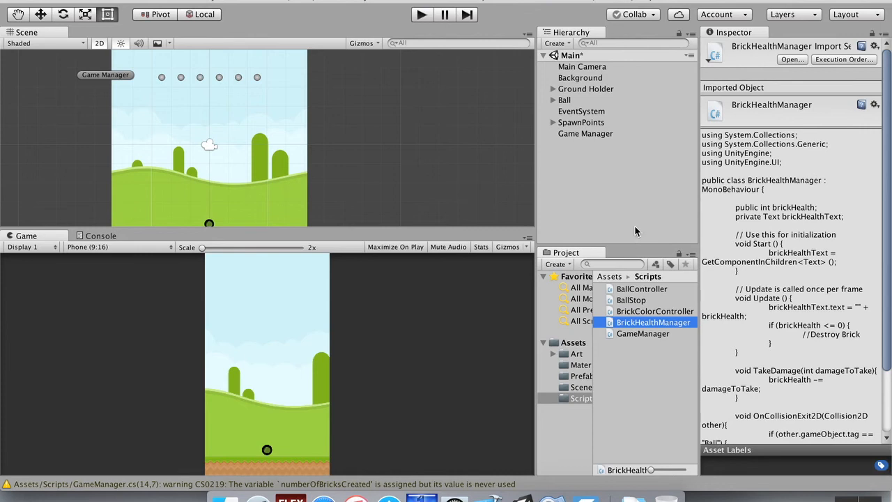
# Select Ball in the Hierarchy to confirm its Ball tag, then press Play.
pyautogui.click(564, 100)
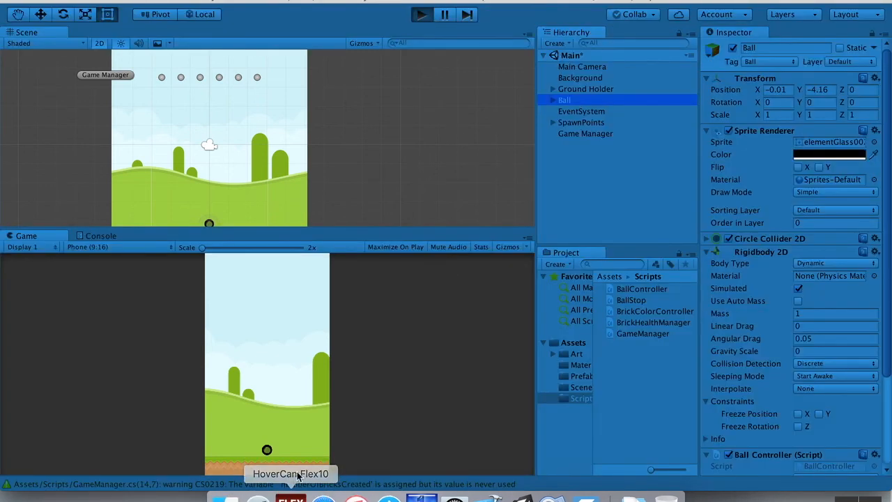
pyautogui.click(420, 14)
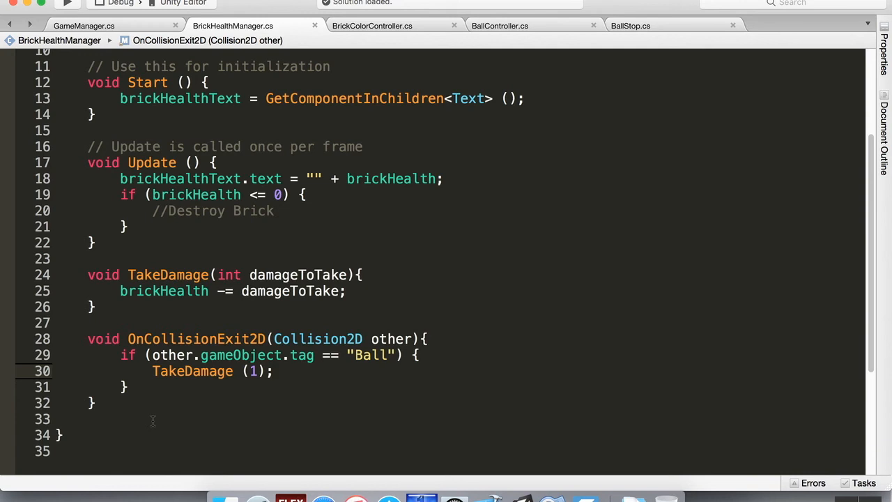
# Declare 'public int level;' in GameManager, set 'level = 1;' in Start, and return to BrickHealthManager.
pyautogui.click(274, 371)
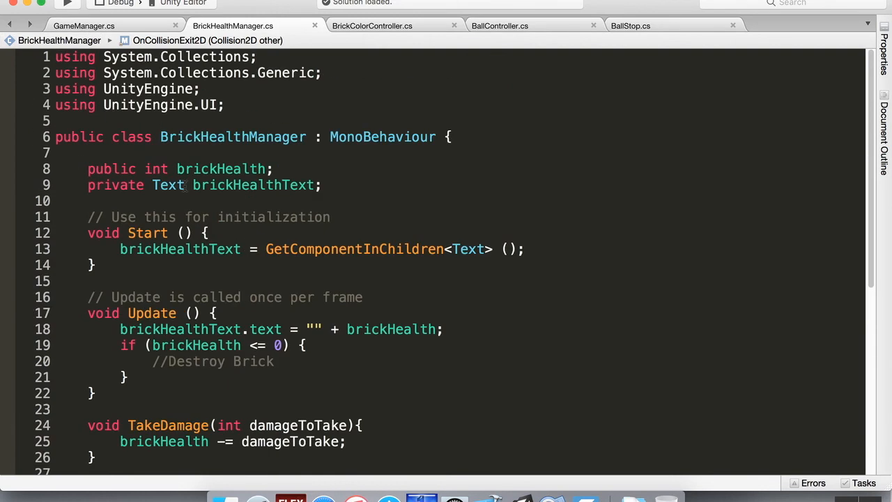
pyautogui.click(84, 26)
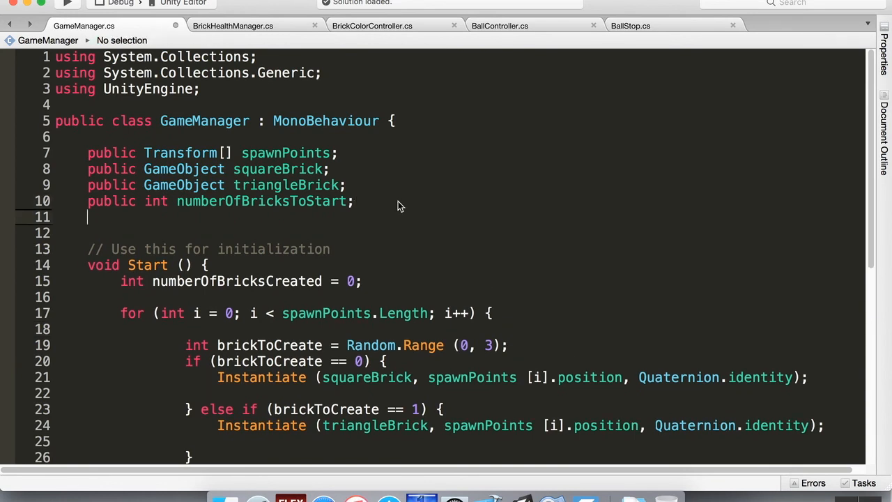
pyautogui.write('public')
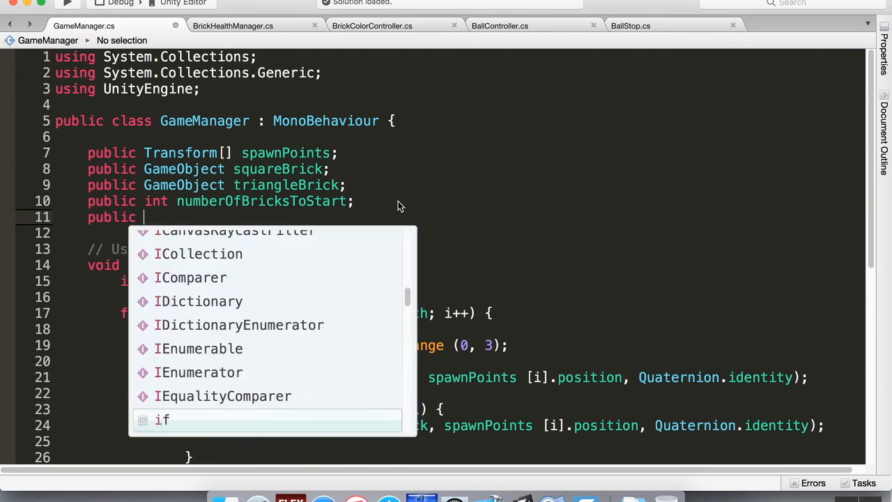
pyautogui.write('int')
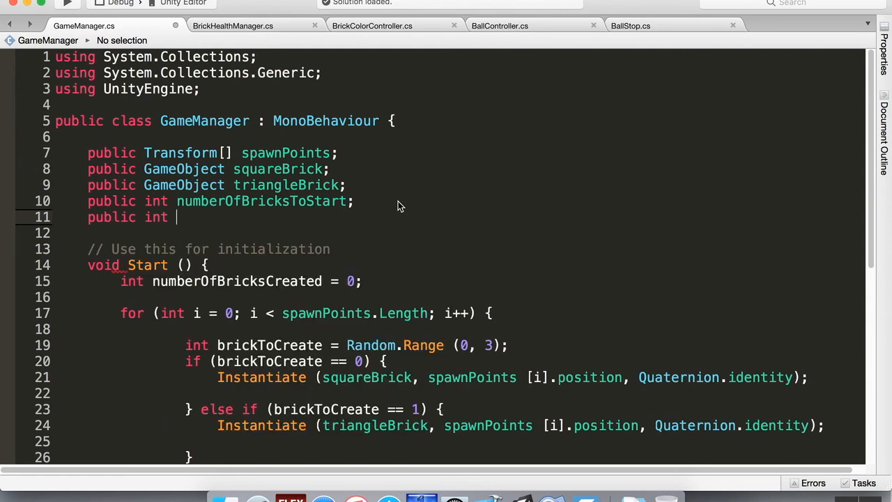
pyautogui.write('level;')
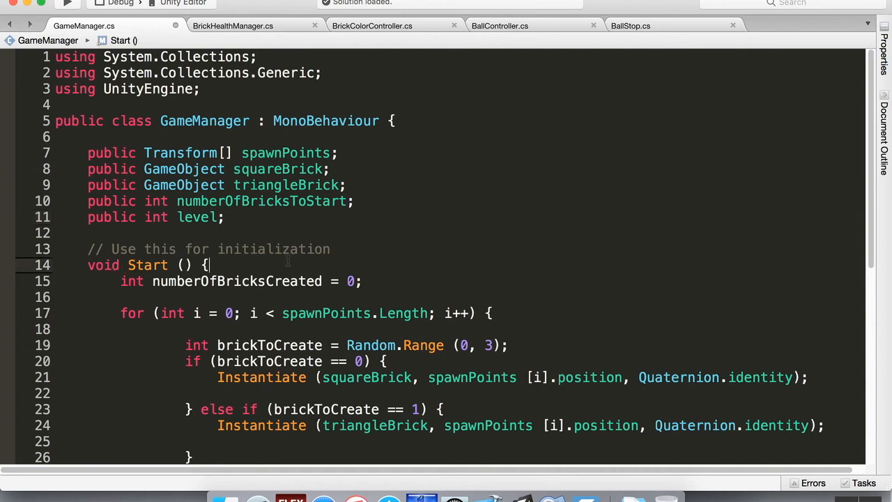
pyautogui.write('level =')
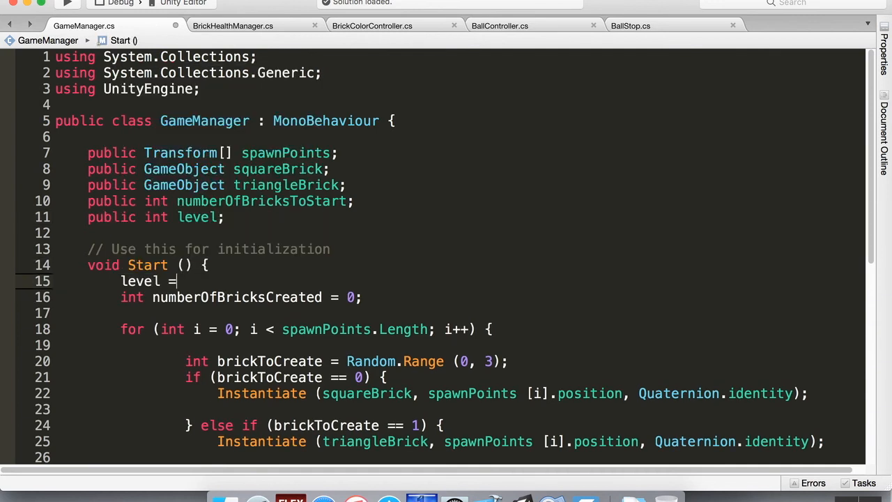
pyautogui.write('1;')
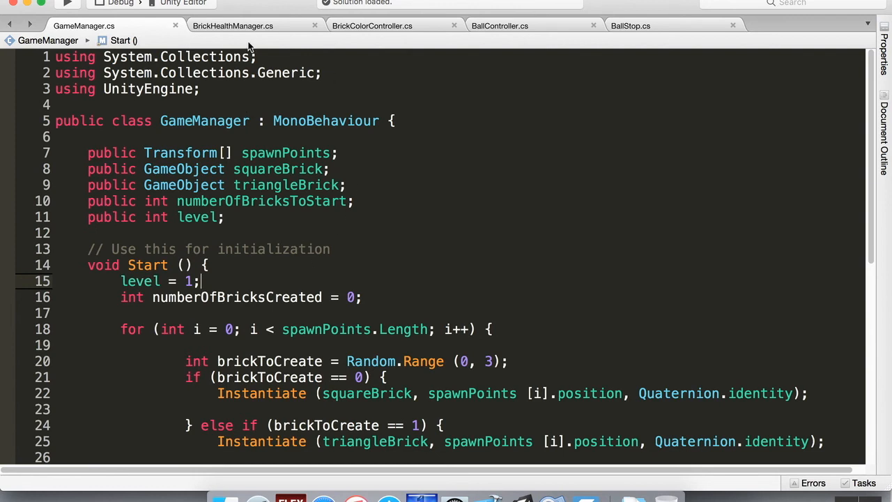
pyautogui.click(232, 25)
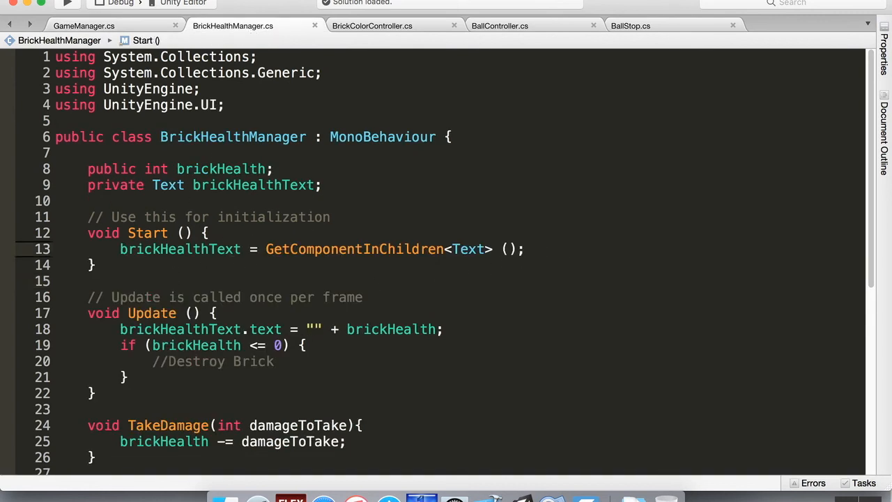
# Add a 'private GameManager gameManager;' field to BrickHealthManager.
pyautogui.press('enter')
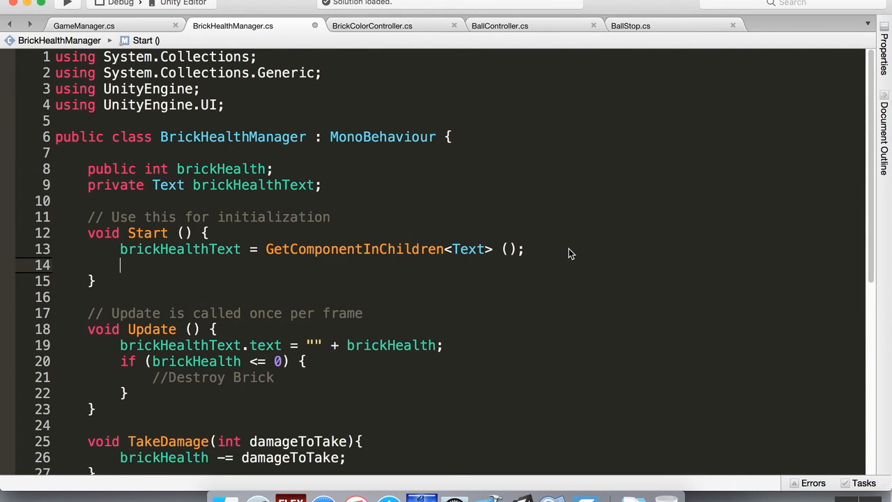
pyautogui.write('brickHealt')
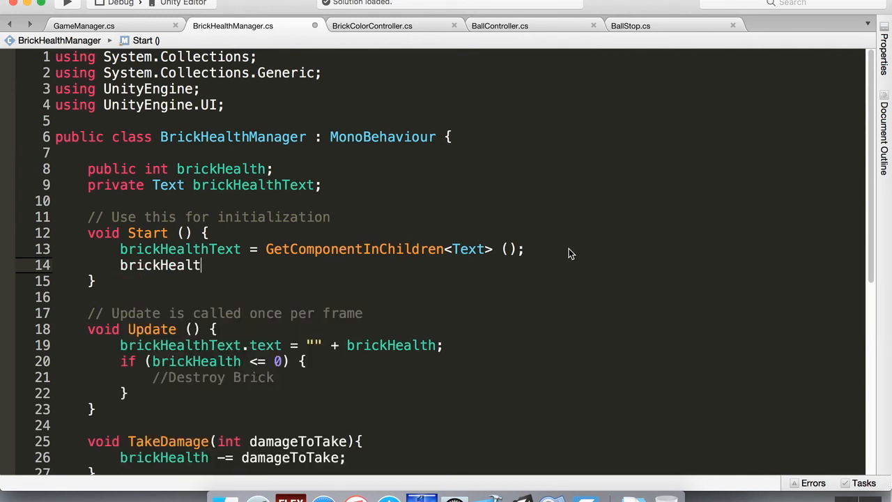
pyautogui.press('backspace')
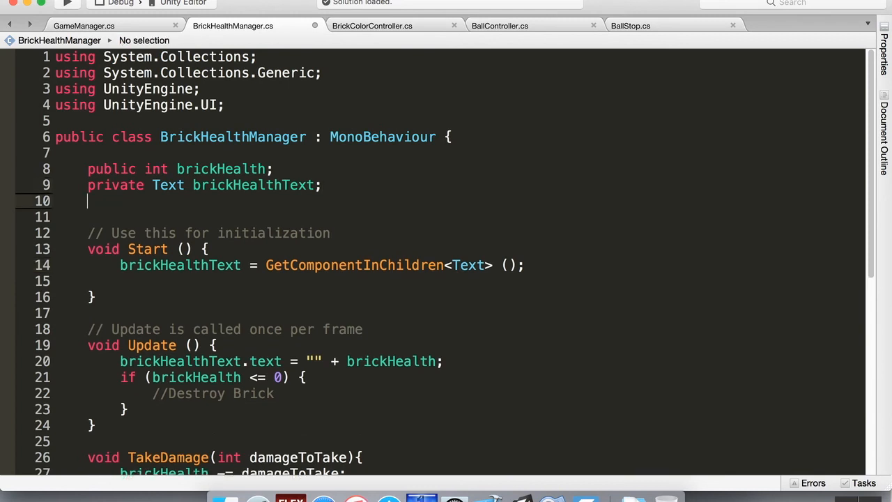
pyautogui.write('private')
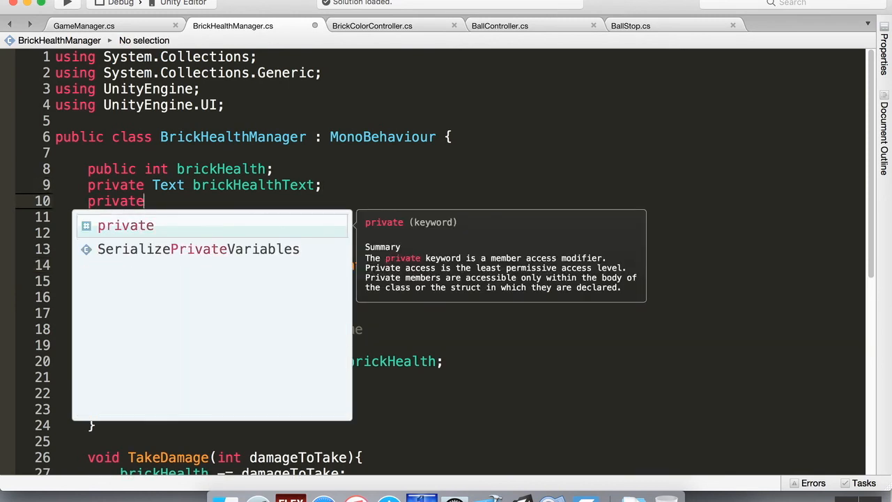
pyautogui.write('GameManager')
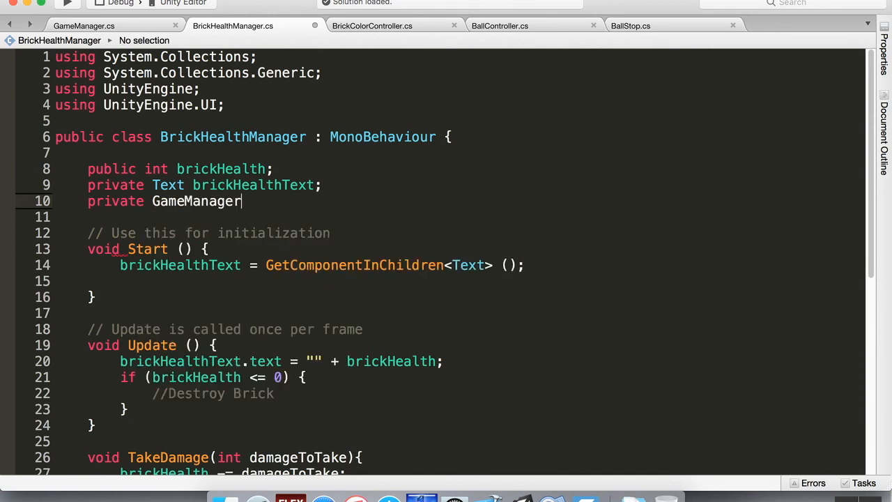
pyautogui.write('game')
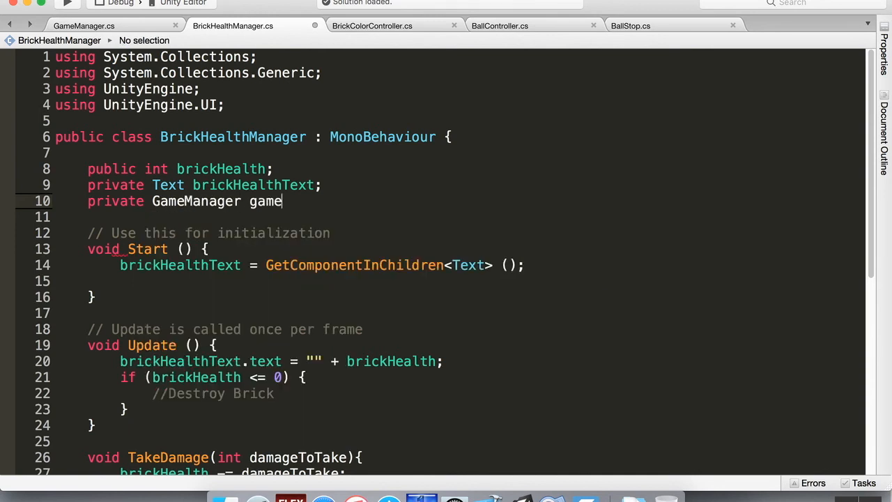
pyautogui.write('M')
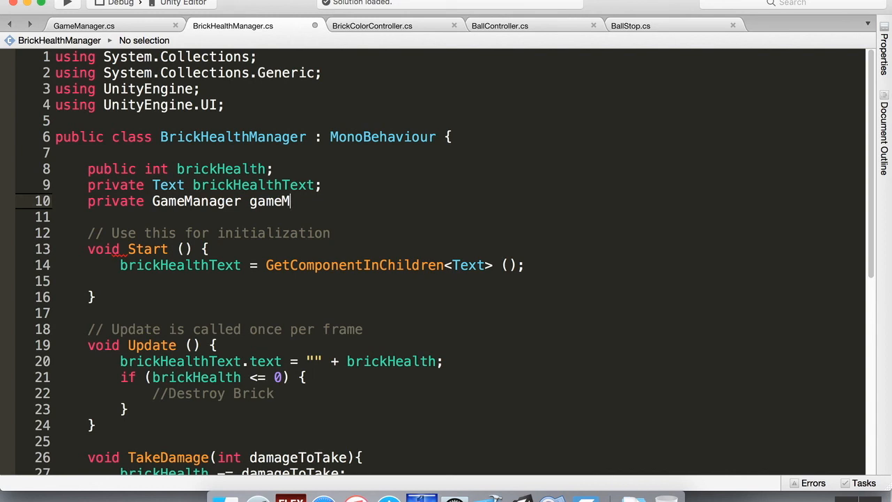
pyautogui.write('anager;')
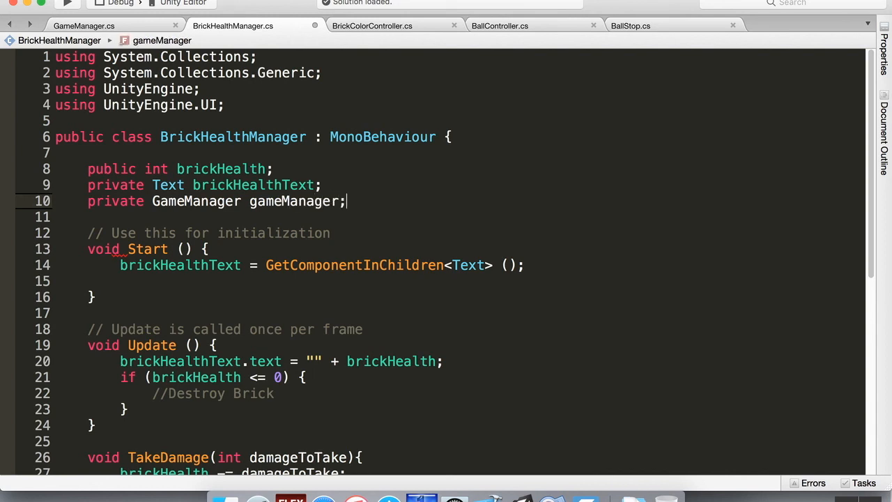
# In Start, set gameManager = FindObjectOfType<GameManager>() and brickHealth = gameManager.level, then play-test in Unity.
pyautogui.press('enter')
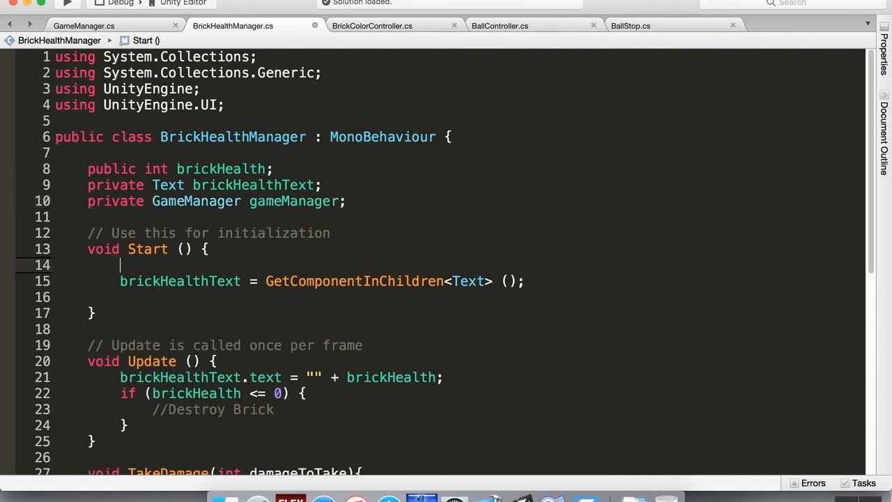
pyautogui.write('gameManager')
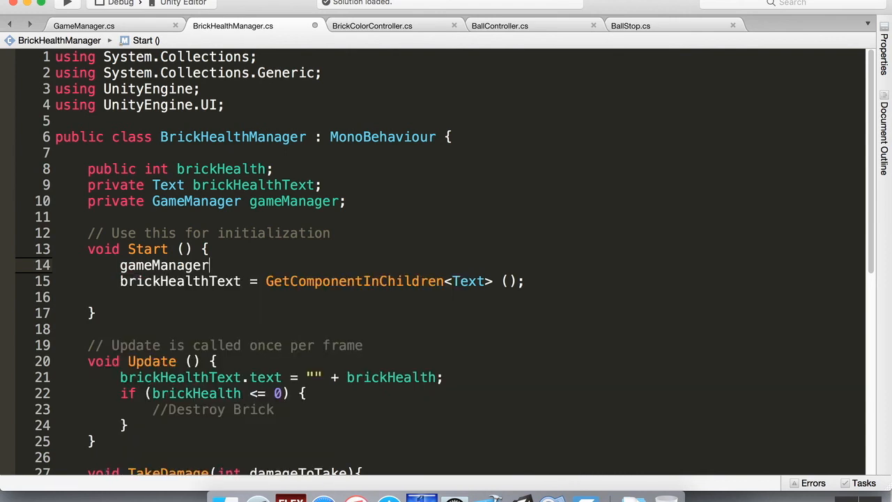
pyautogui.write('= find')
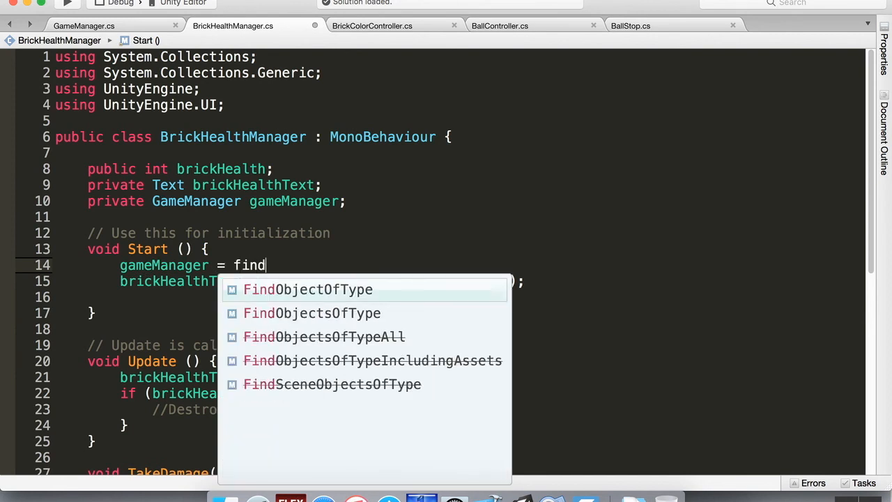
pyautogui.click(308, 290)
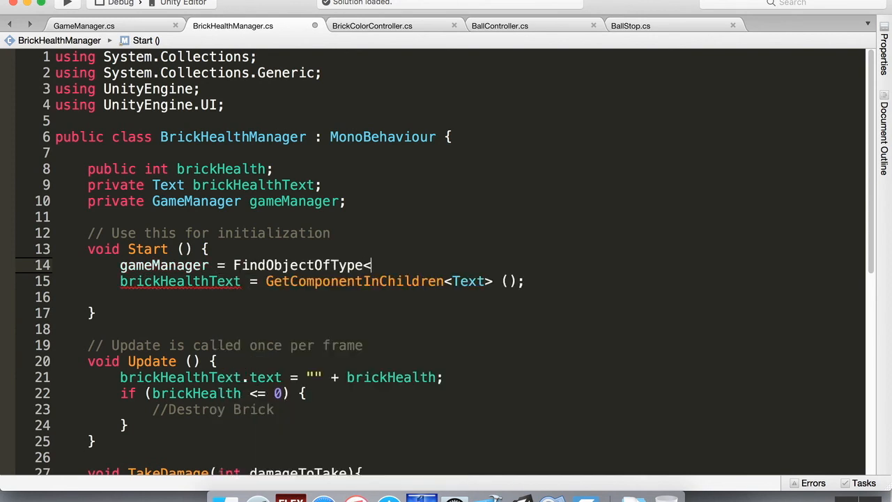
pyautogui.write('GameManager> ();')
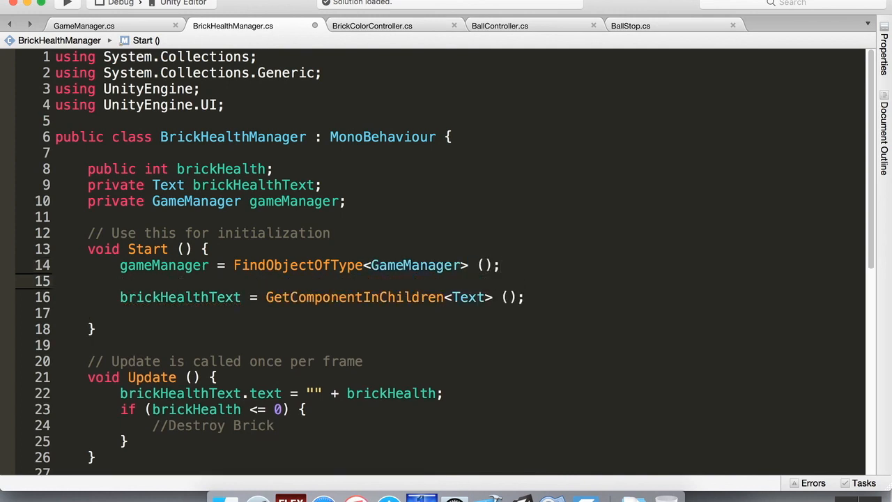
pyautogui.write('brickHealth =')
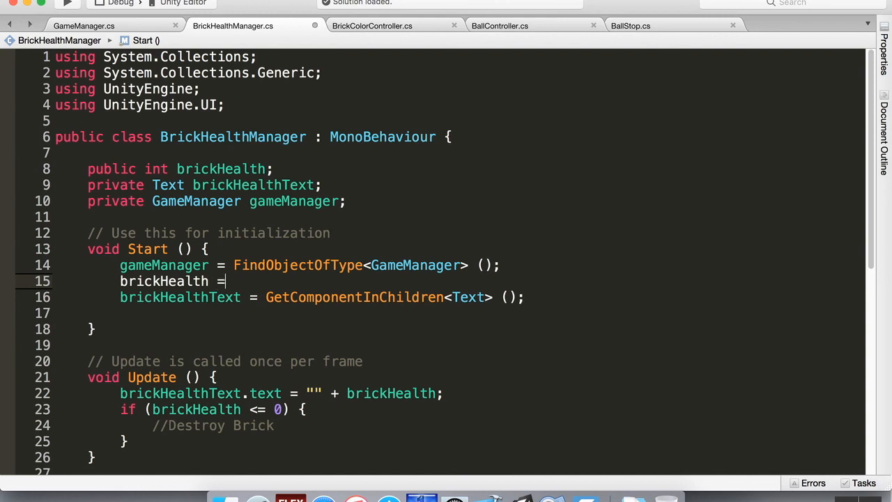
pyautogui.write('gameManager.level;')
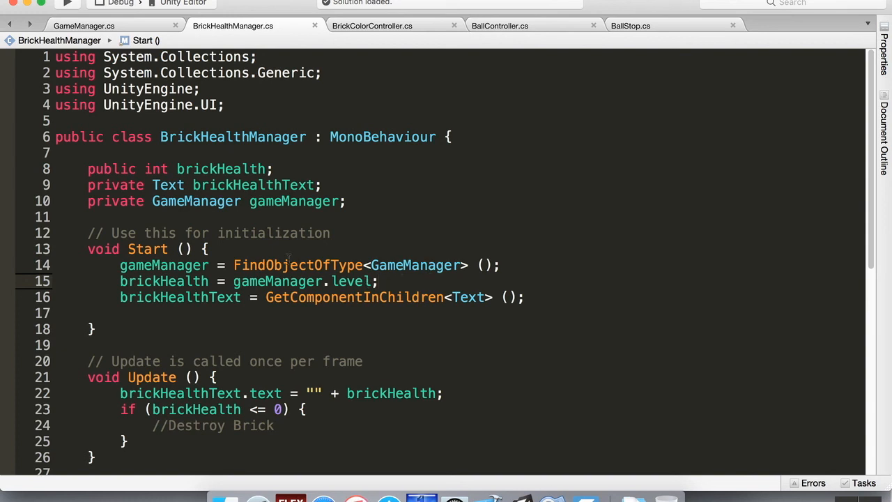
pyautogui.moveTo(414, 265)
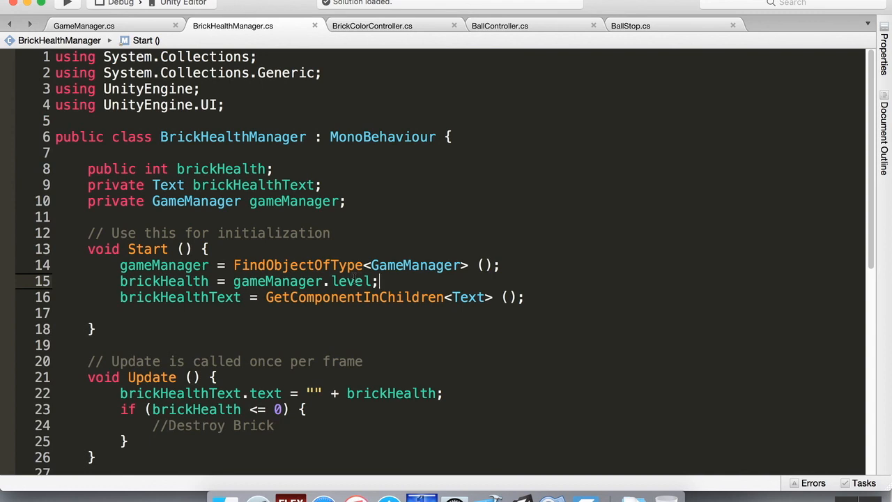
pyautogui.moveTo(351, 281)
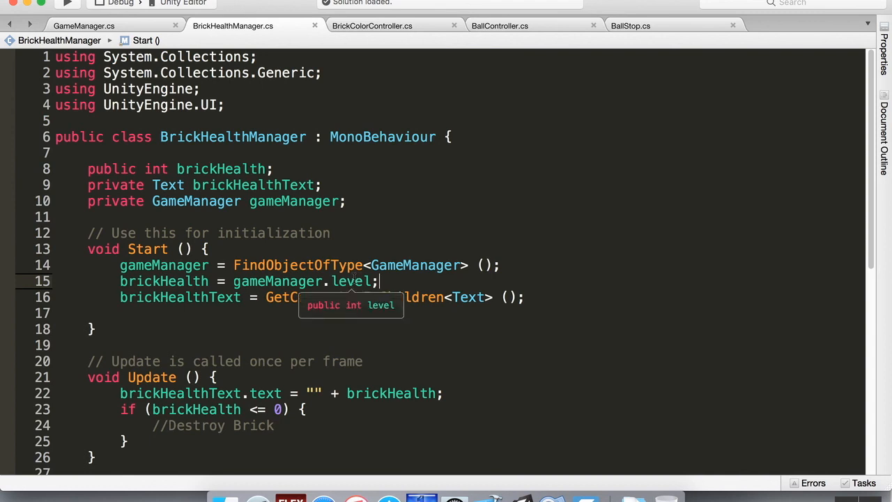
pyautogui.moveTo(547, 390)
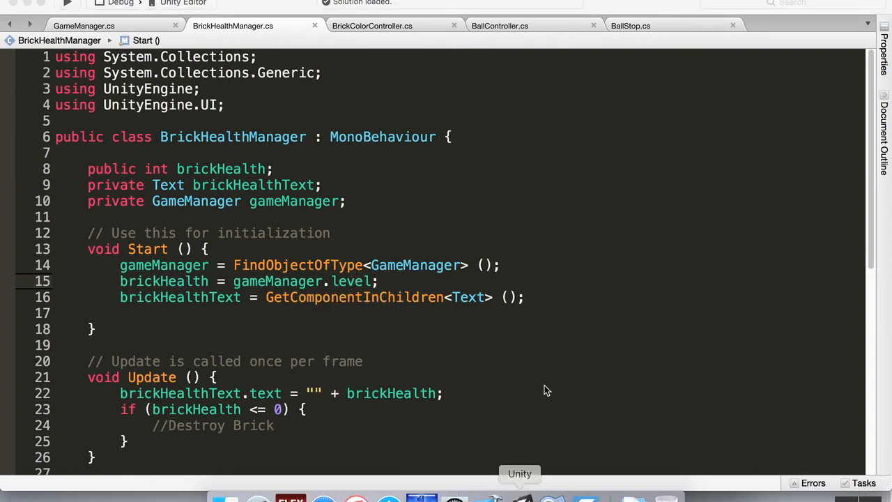
pyautogui.click(519, 473)
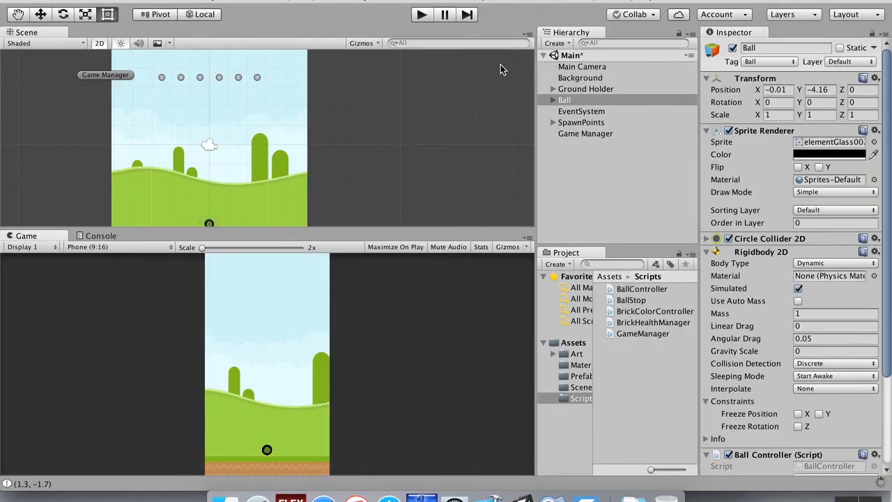
pyautogui.click(421, 14)
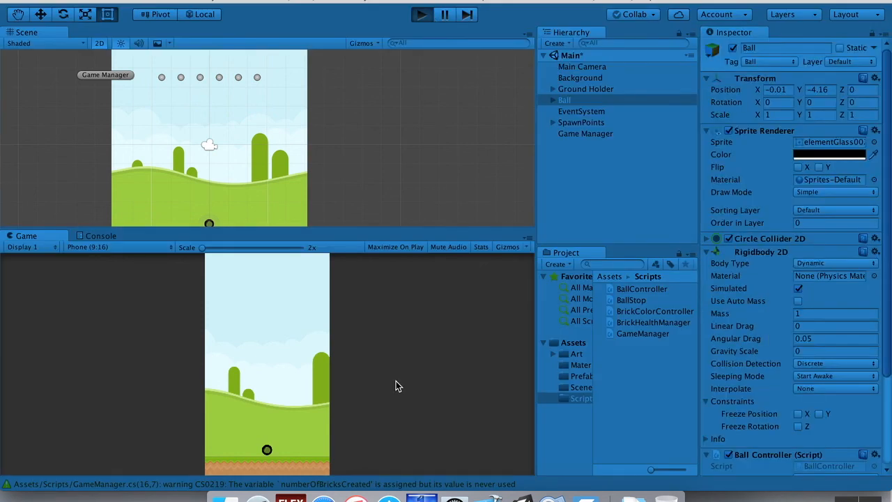